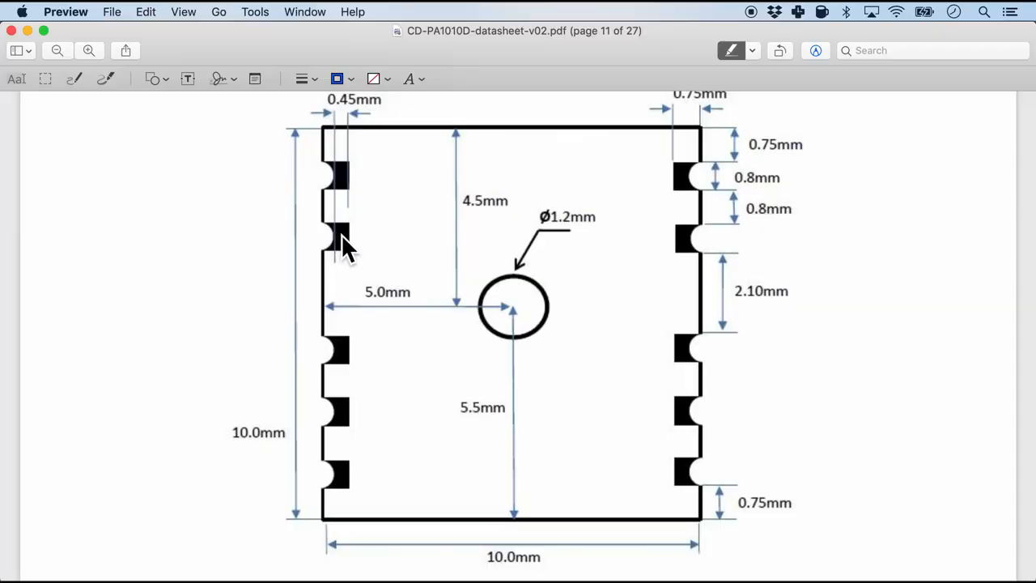
mouse_move(388, 279)
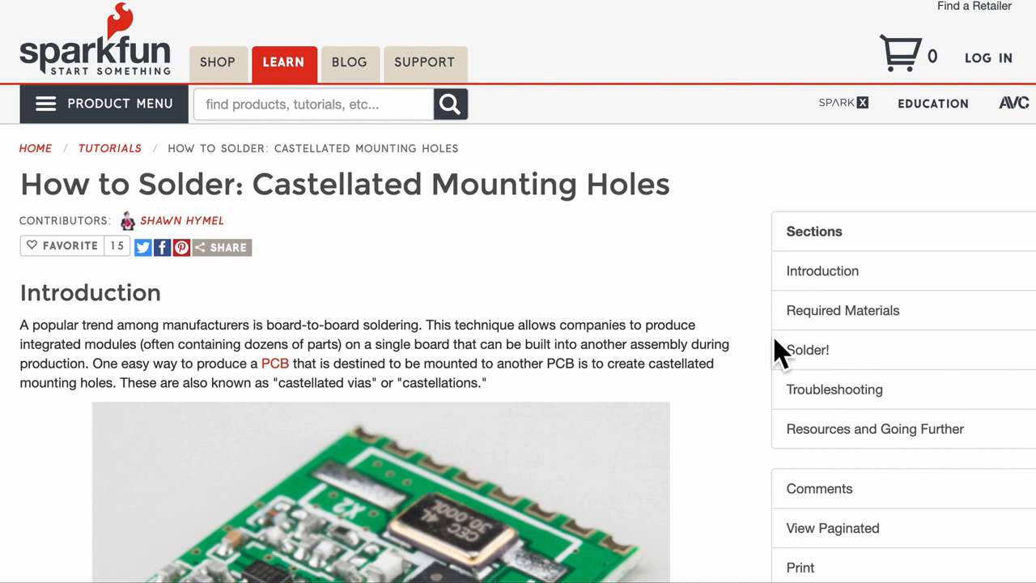
Scroll the SparkFun castellated-holes tutorial down to the photo of a module soldered onto a board.
scroll(down, 3)
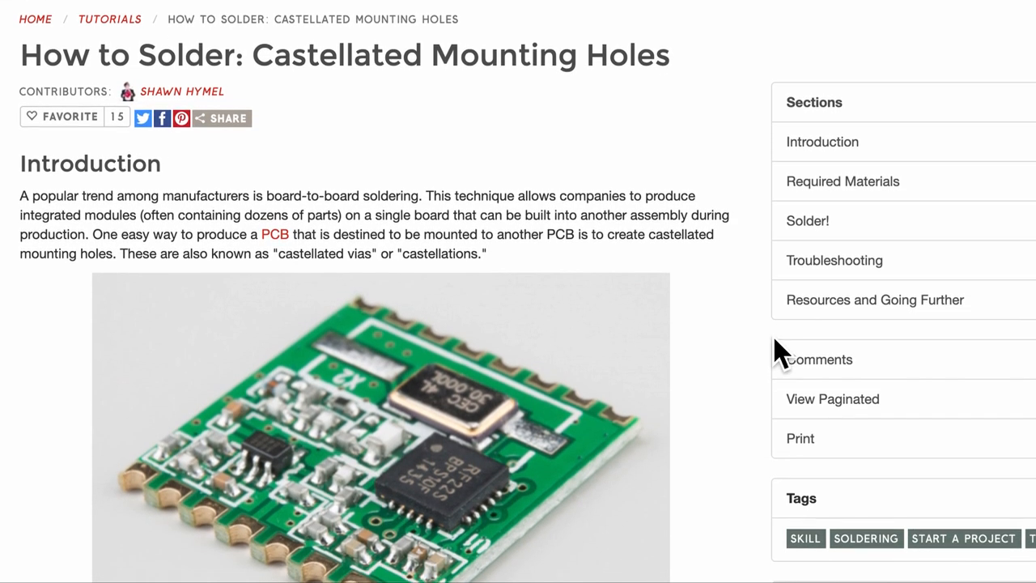
scroll(down, 3)
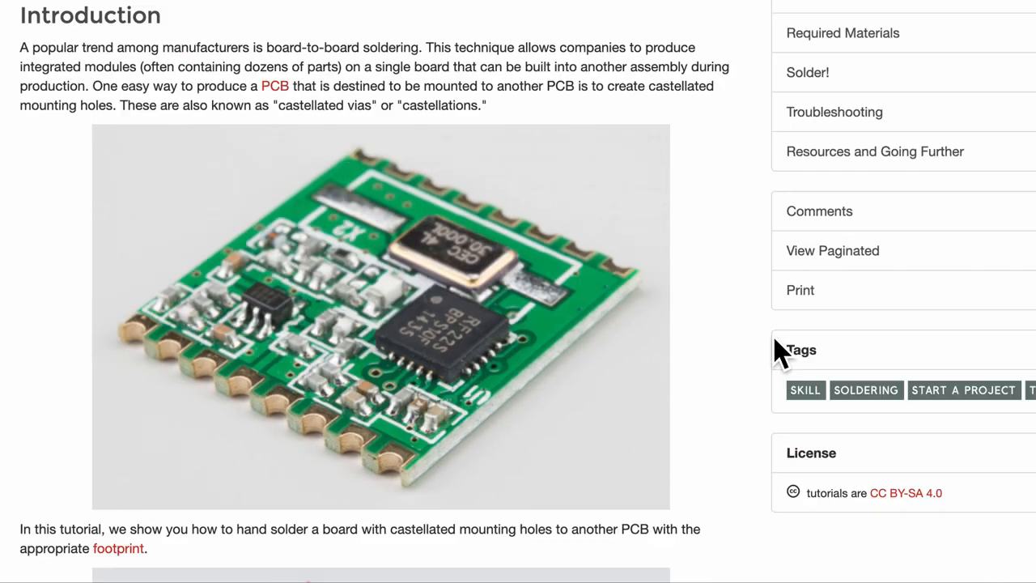
scroll(down, 3)
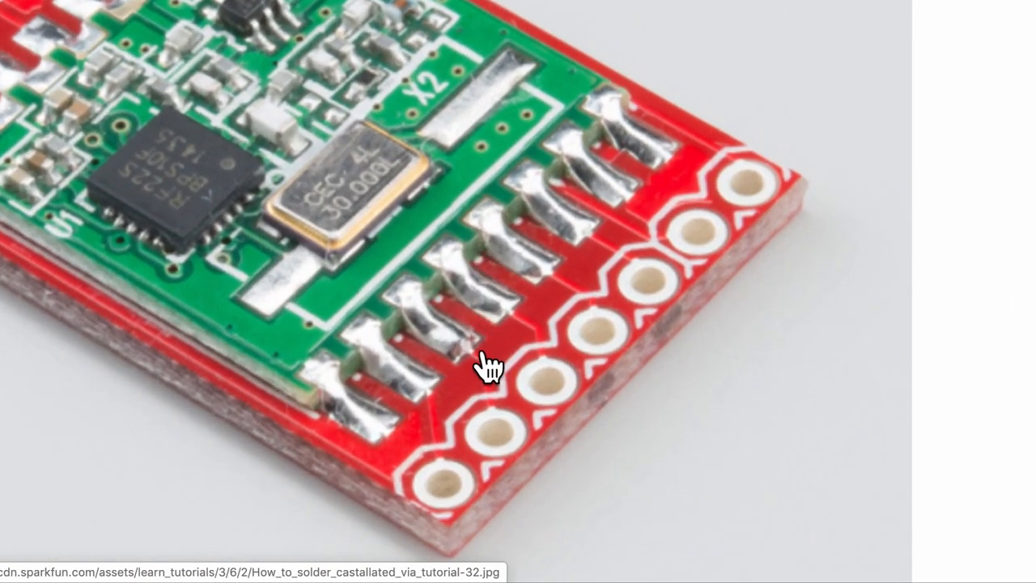
mouse_move(389, 308)
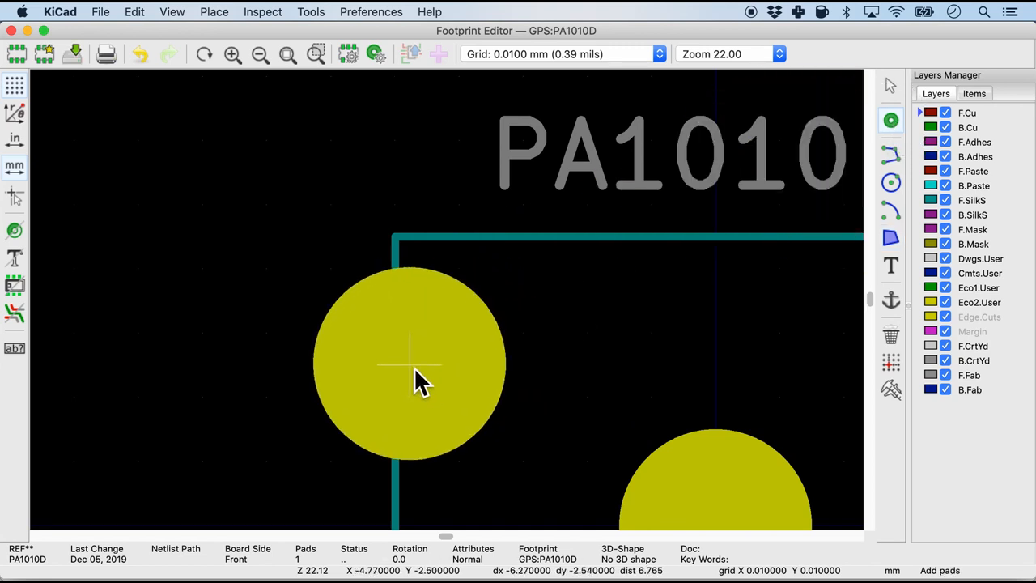
Number the circular pad 1 in Pad Properties, making it the first rectangular SMD pad.
double_click(408, 360)
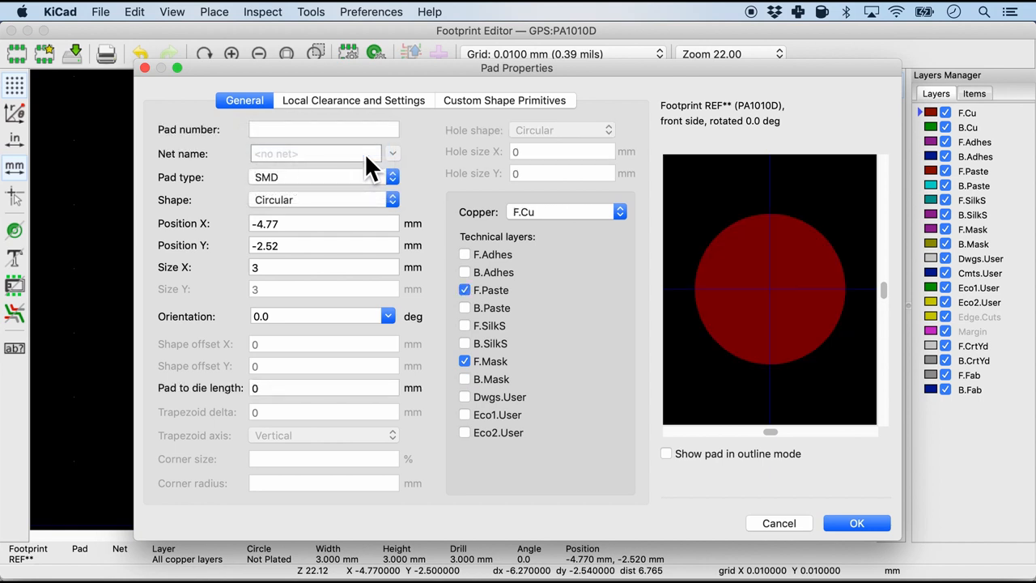
text(1)
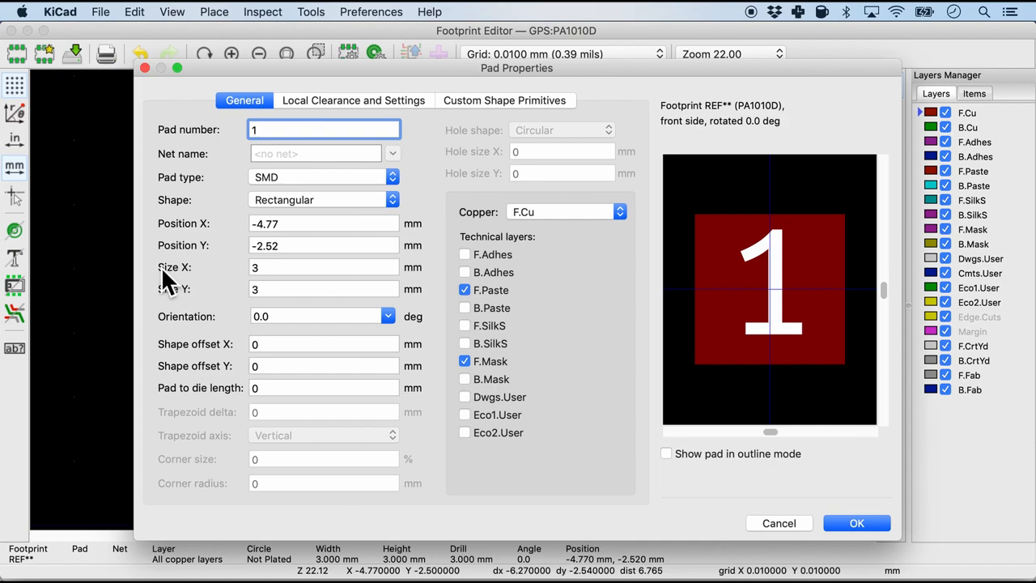
key(cmd+tab)
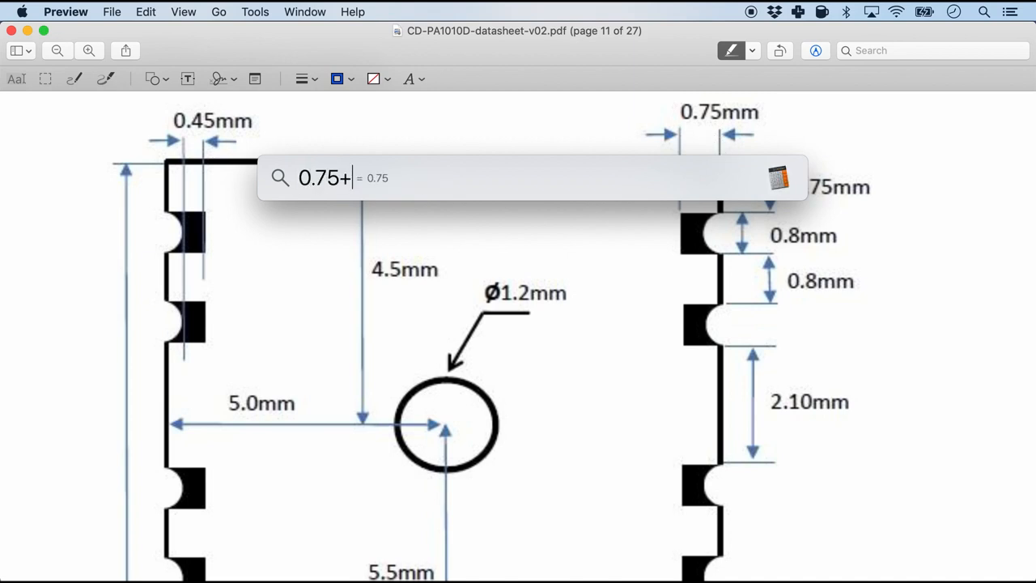
Sum 0.75 and 0.45 in Spotlight to get the 1.2 mm pad width, then dismiss it.
text(0.45)
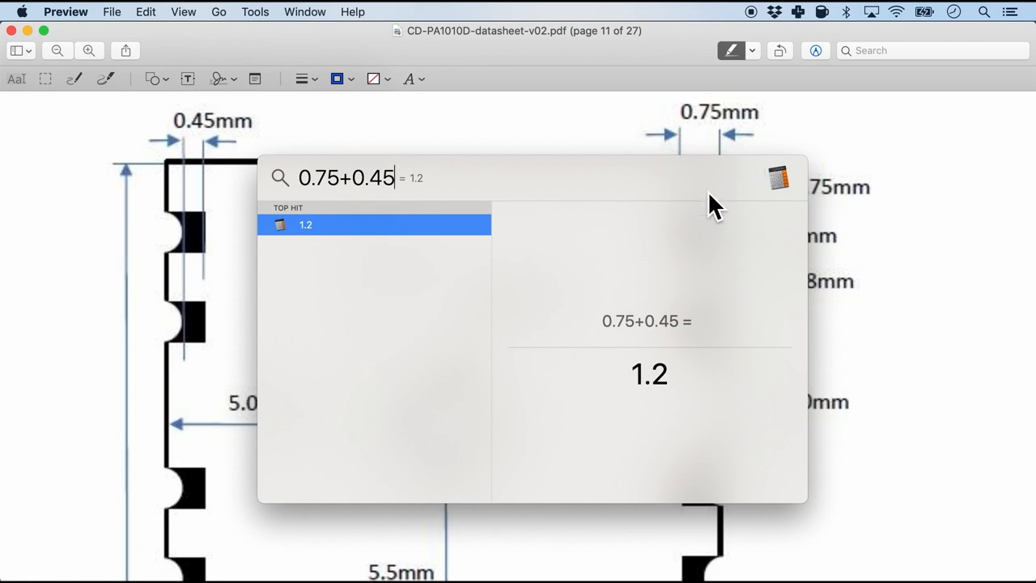
key(Escape)
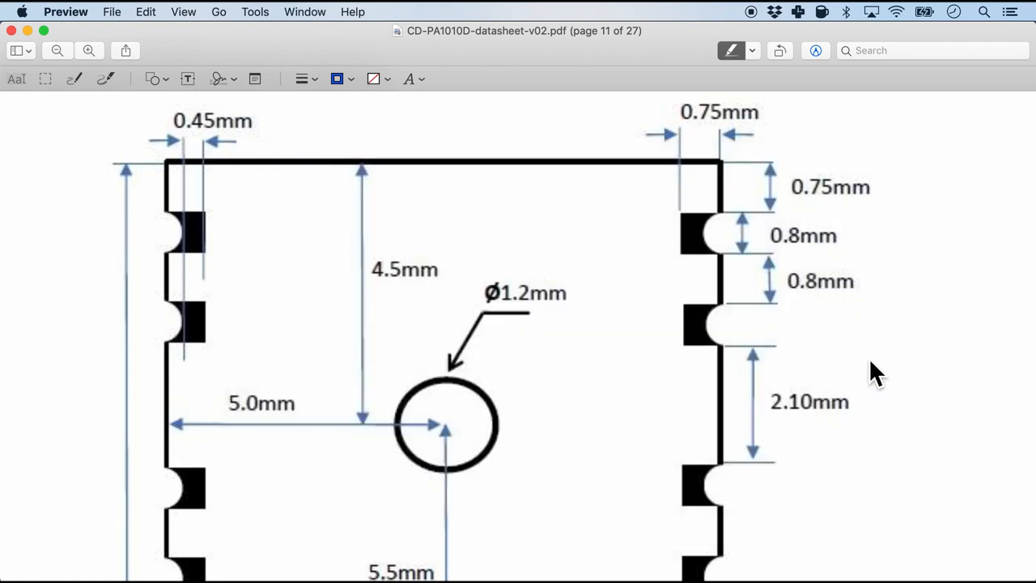
mouse_move(822, 256)
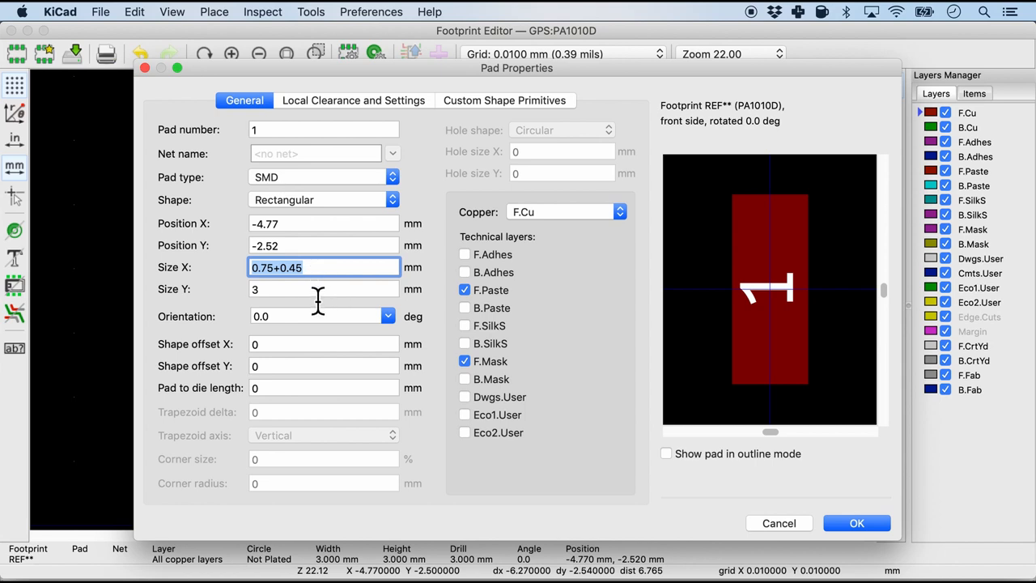
mouse_move(317, 304)
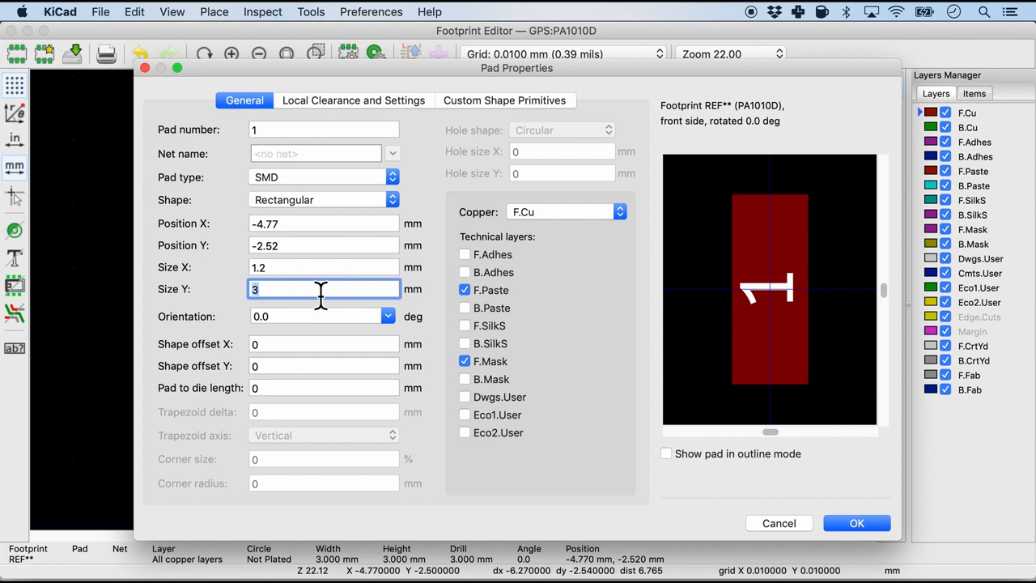
Give pad 1 a size of 1.2 mm by 0.8 mm.
text(0.8)
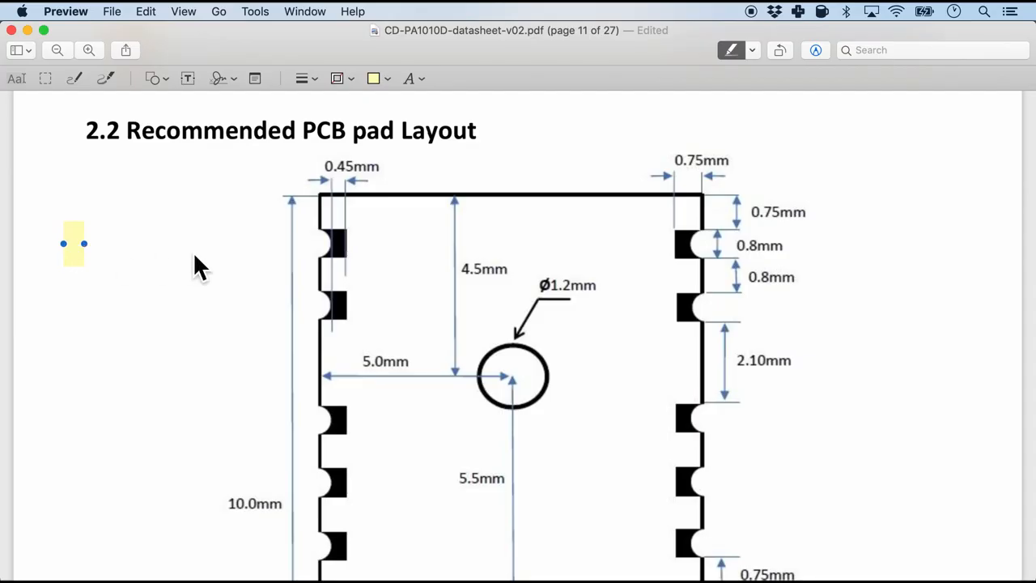
Note pad 1's X position on the datasheet as X: -5-1.2/2+0.75.
text(X:)
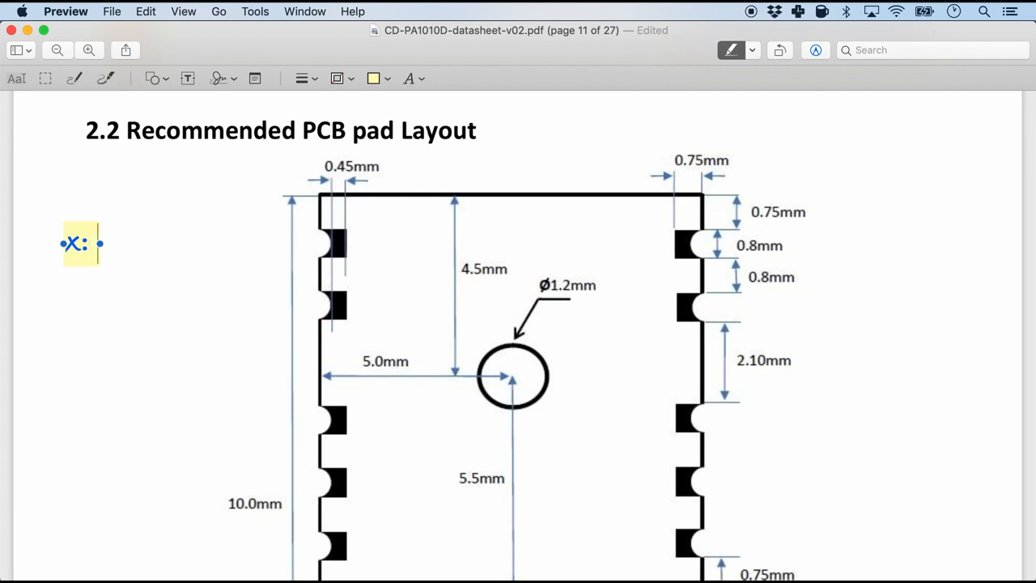
text(-5)
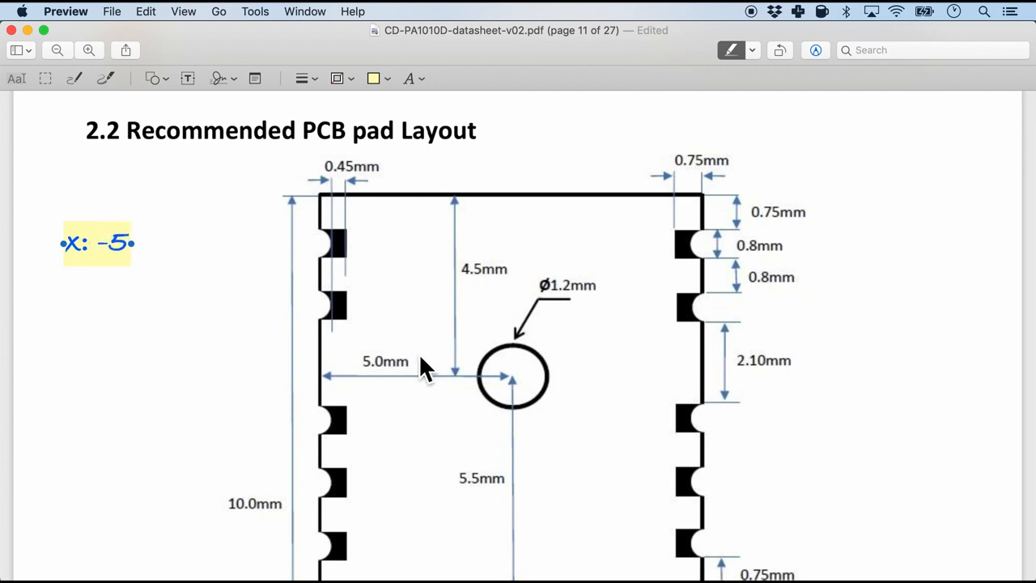
mouse_move(397, 324)
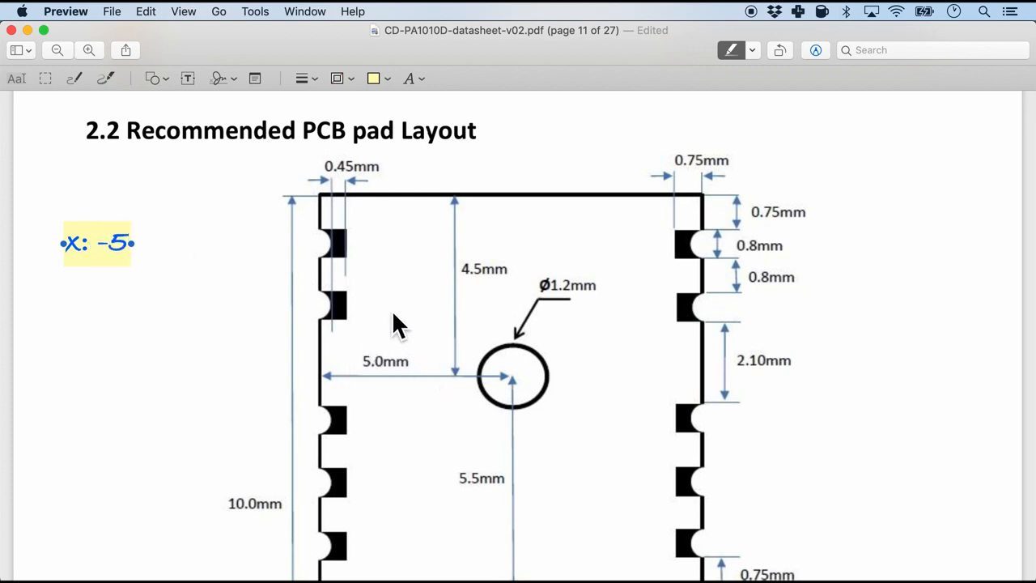
text(-1.2/)
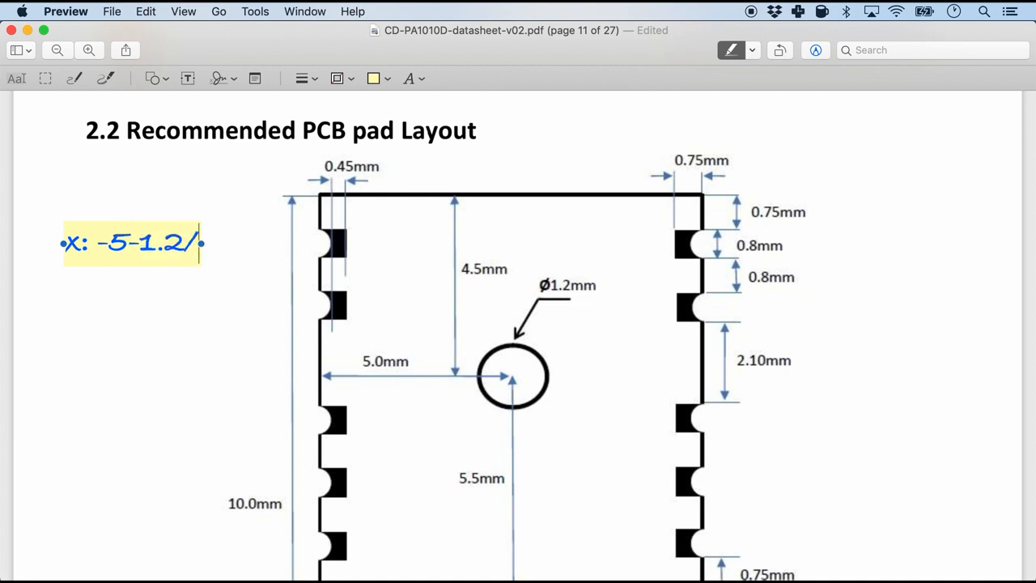
text(2)
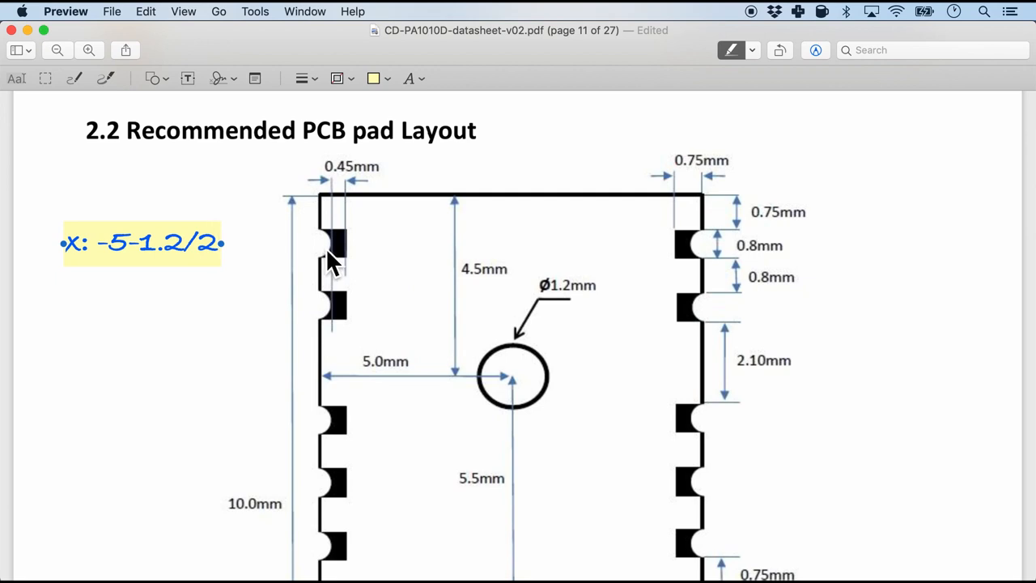
click(149, 243)
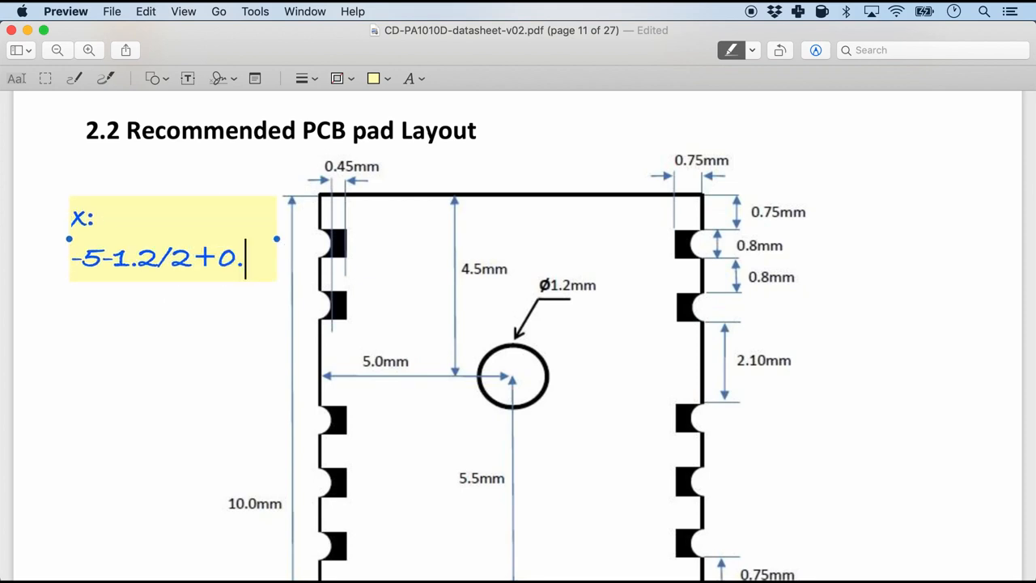
text(75)
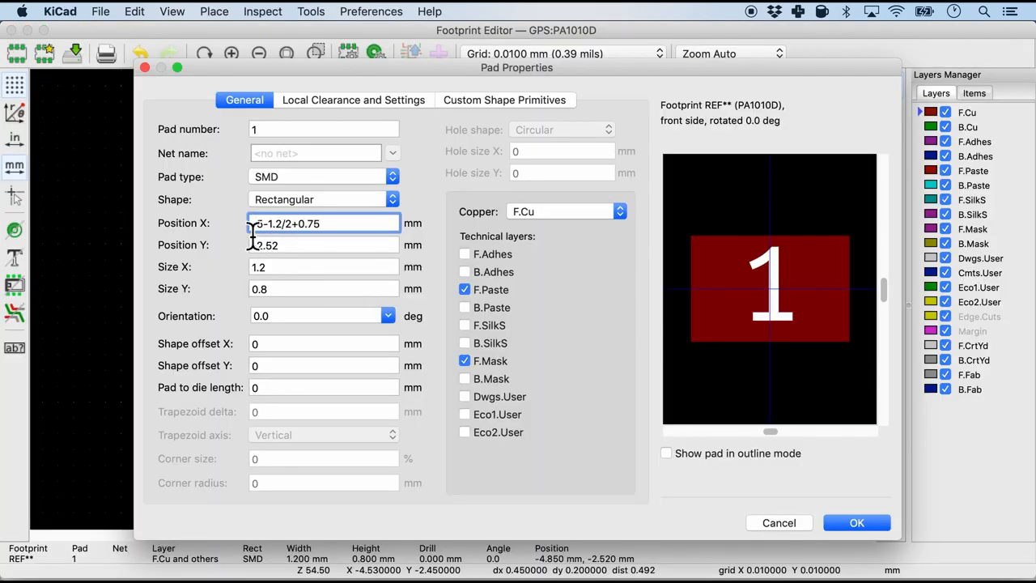
click(324, 244)
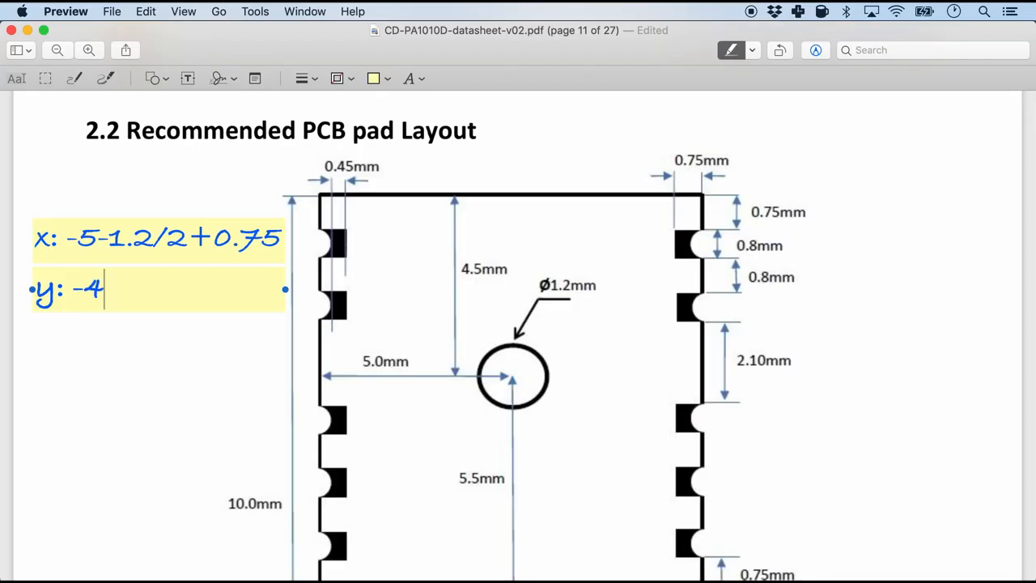
Add pad 1's Y working -4.5+0.8/2 to the note and enter the X expression in KiCad.
text(.5)
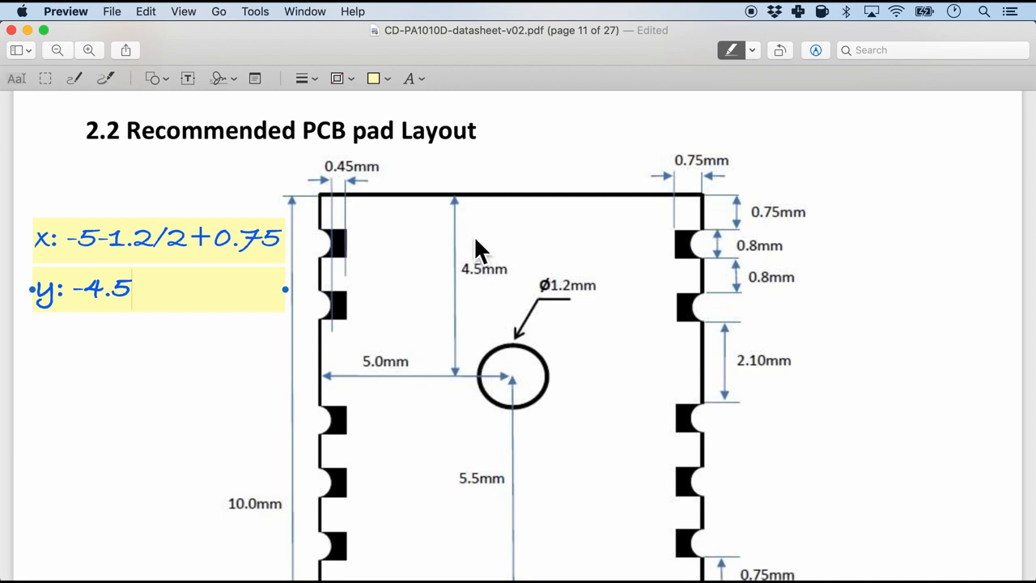
mouse_move(470, 307)
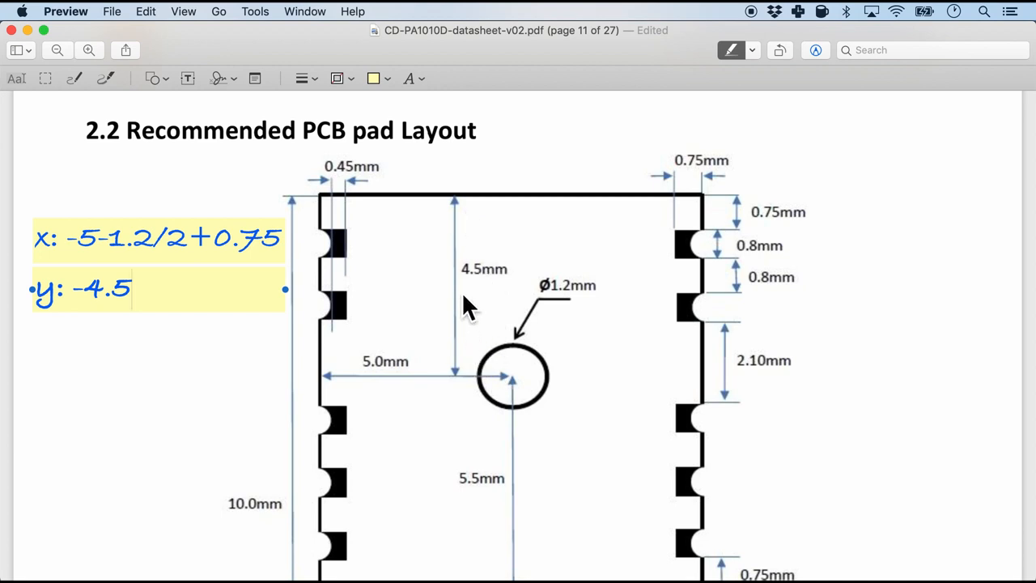
text(+0.8/)
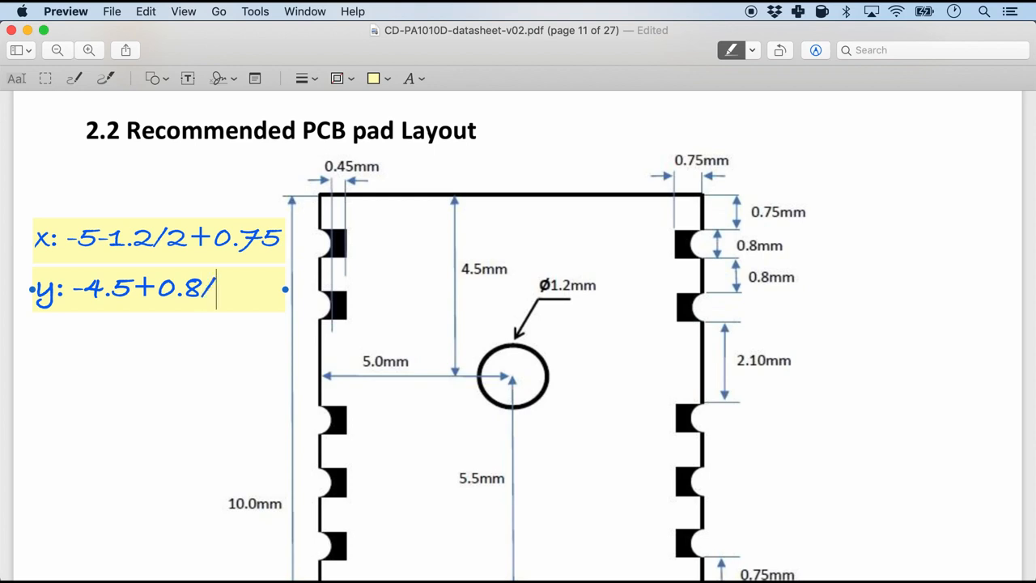
text(2)
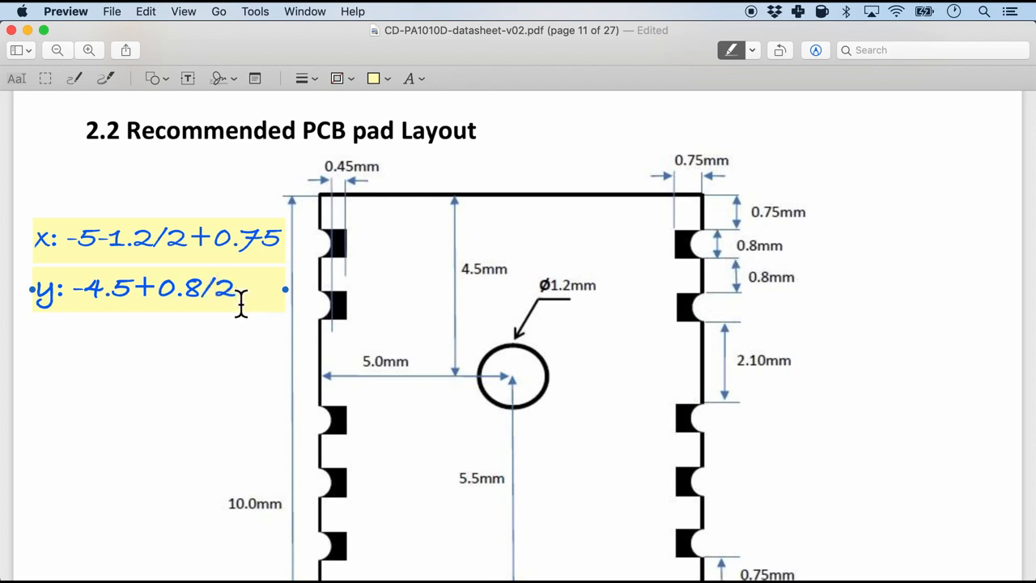
mouse_move(742, 230)
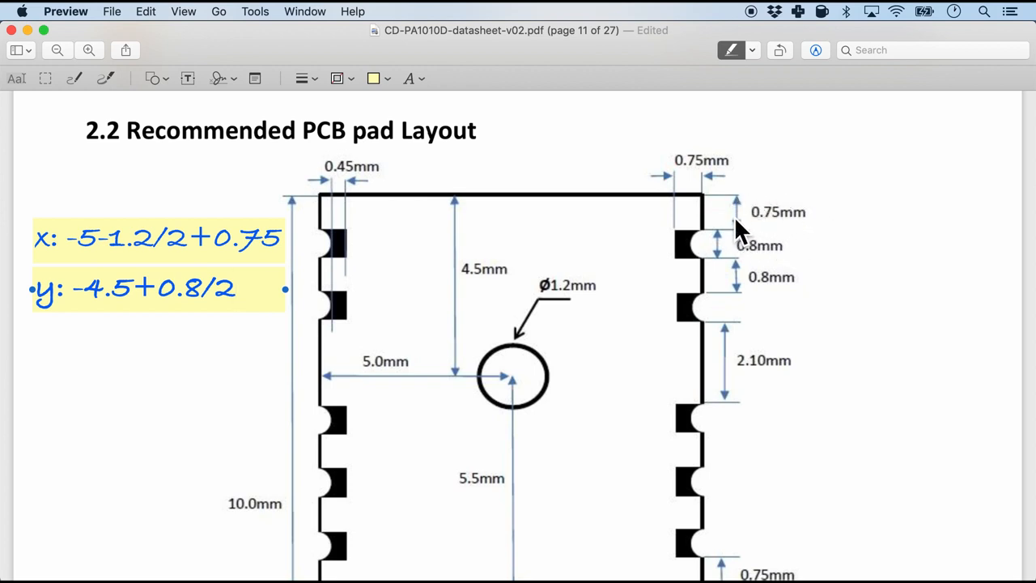
mouse_move(418, 314)
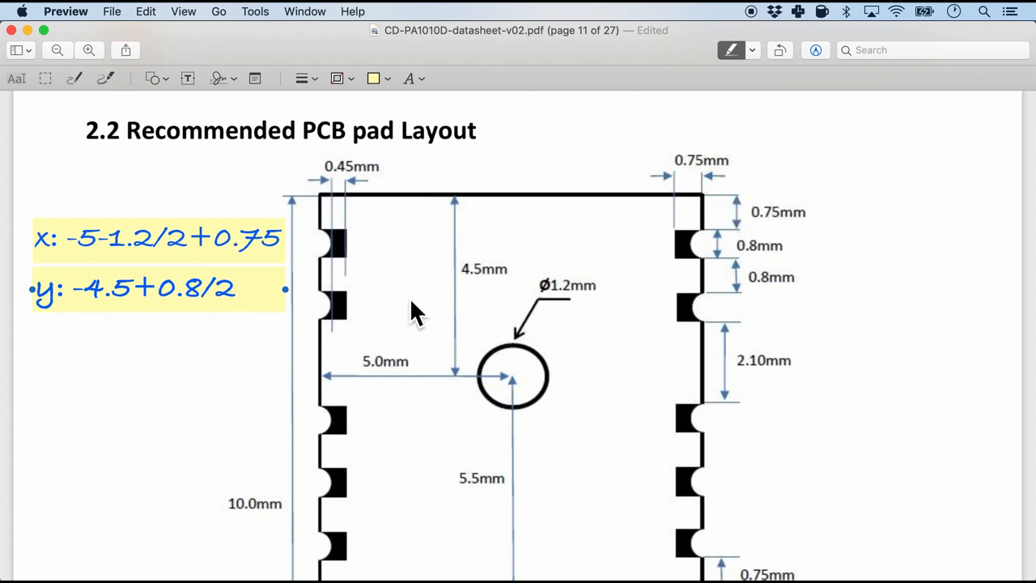
text(+0.75)
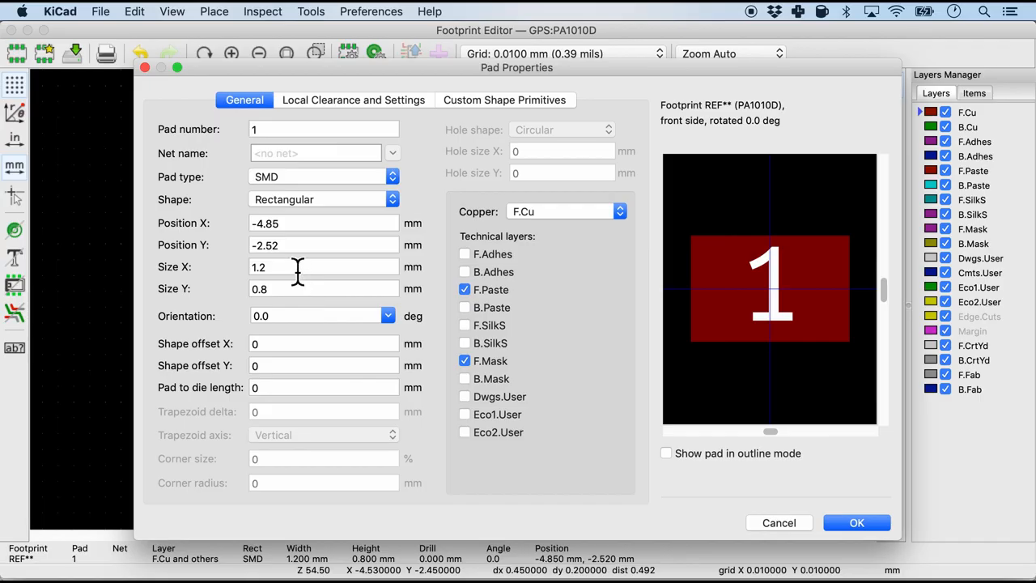
Position pad 1 at X -4.85, Y -3.35 using -4.5+0.8/2+0.75 and apply the pad properties.
text(-4.5+0.8/2+0.75)
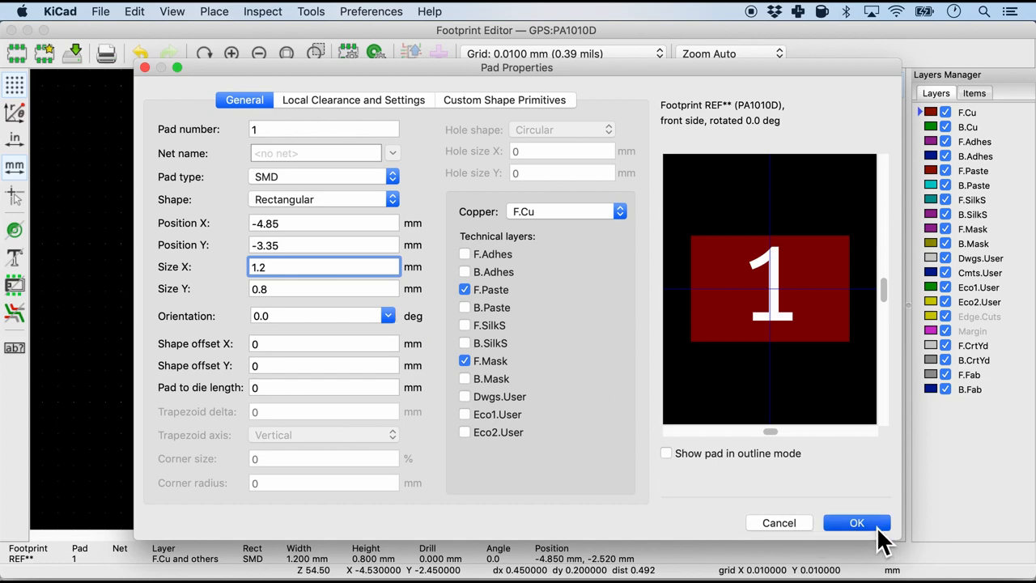
click(856, 521)
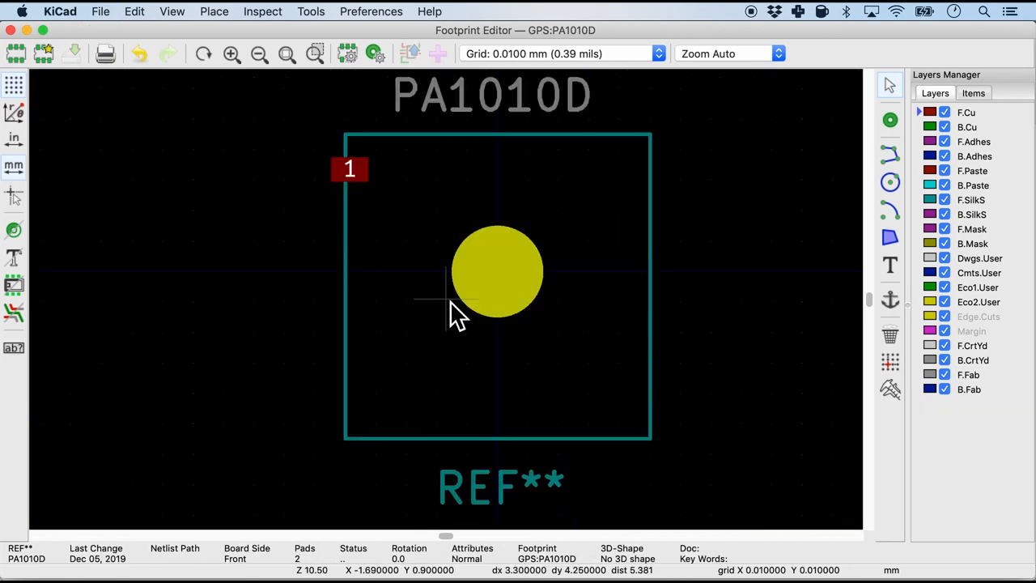
mouse_move(337, 175)
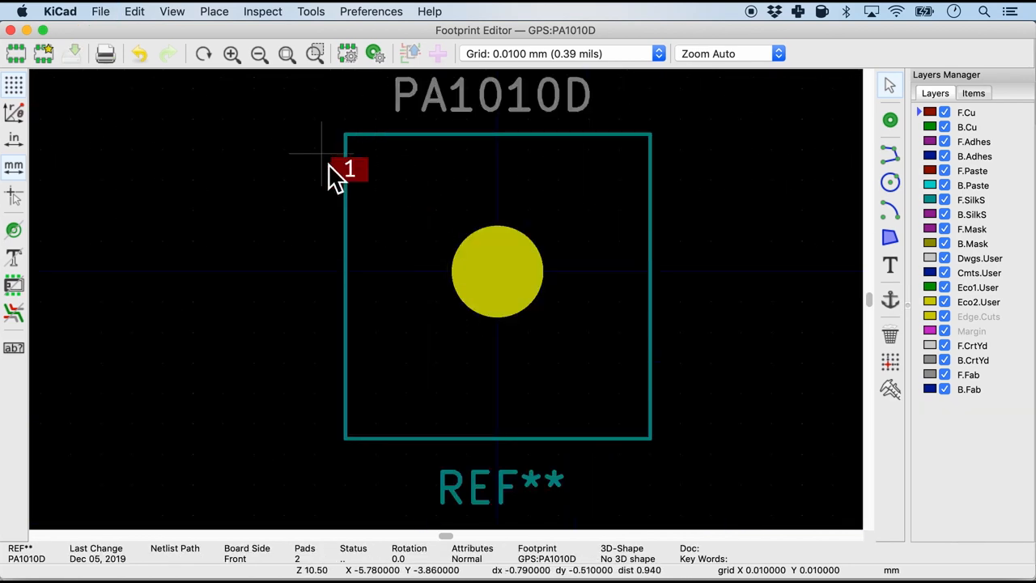
mouse_move(396, 194)
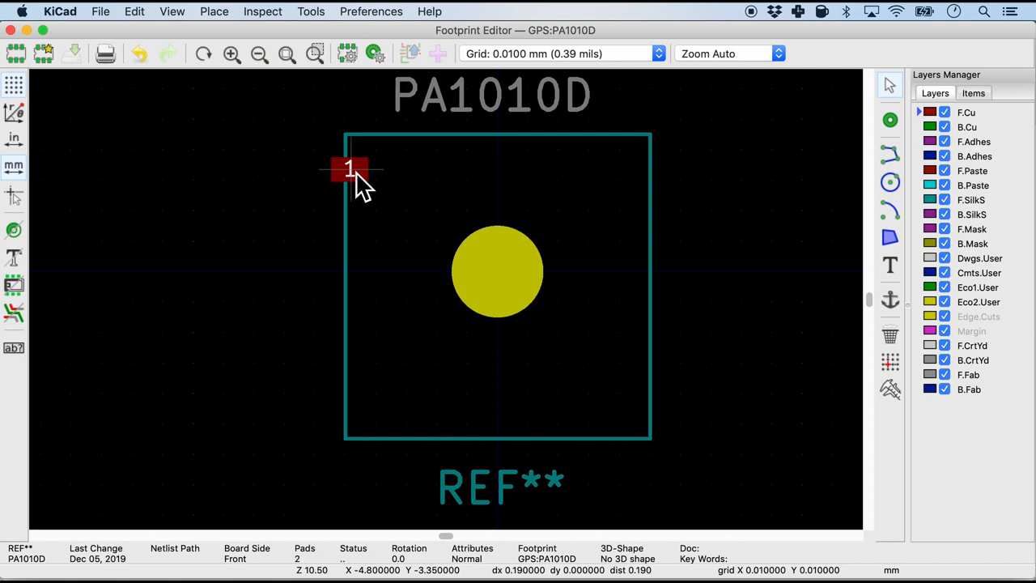
Duplicate pad 1 down the left edge as pads 2–5, renumbering each copy and shifting its Y position.
click(350, 170)
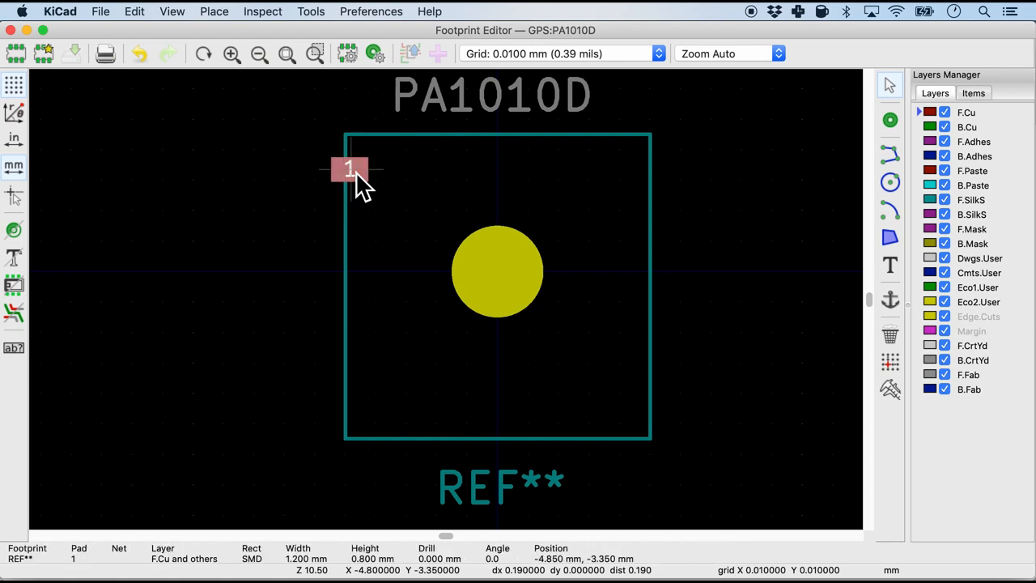
double_click(350, 168)
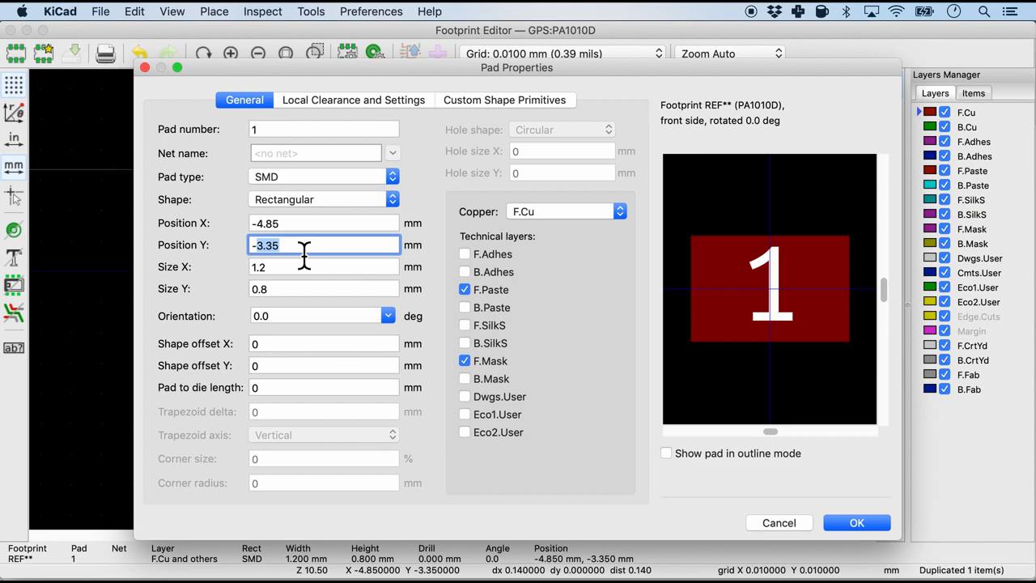
text(+0.)
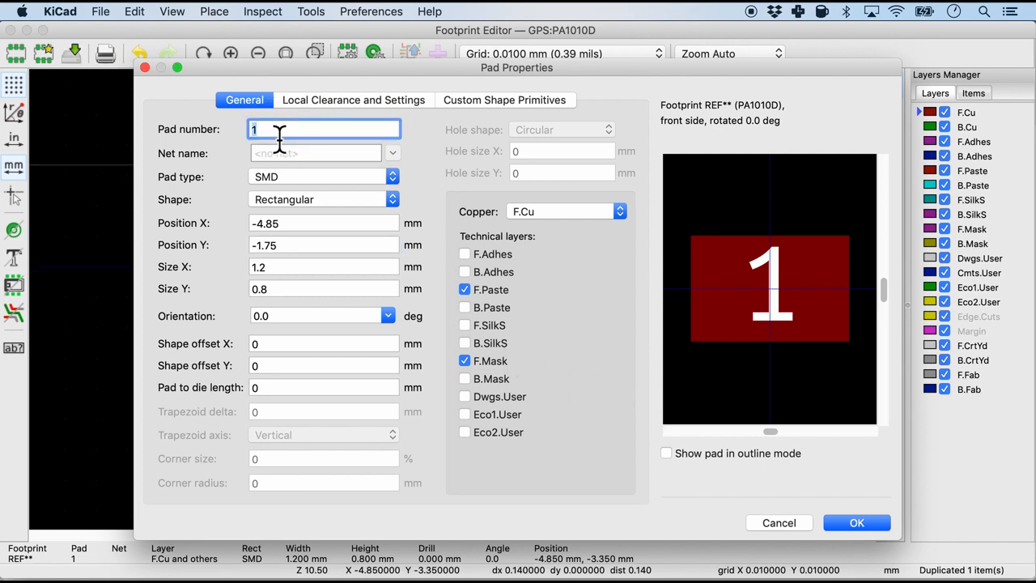
click(856, 521)
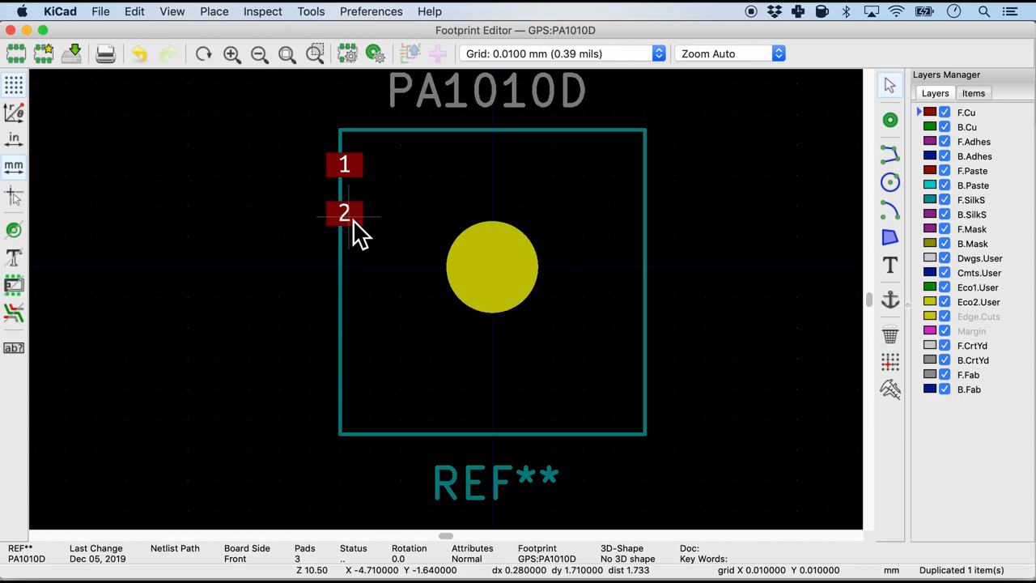
double_click(343, 214)
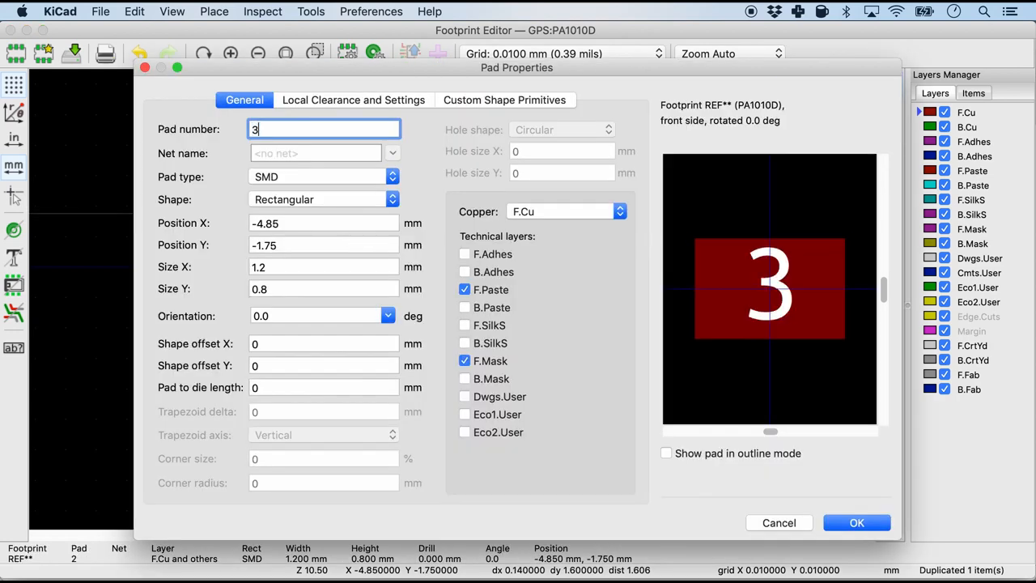
text(-0.15)
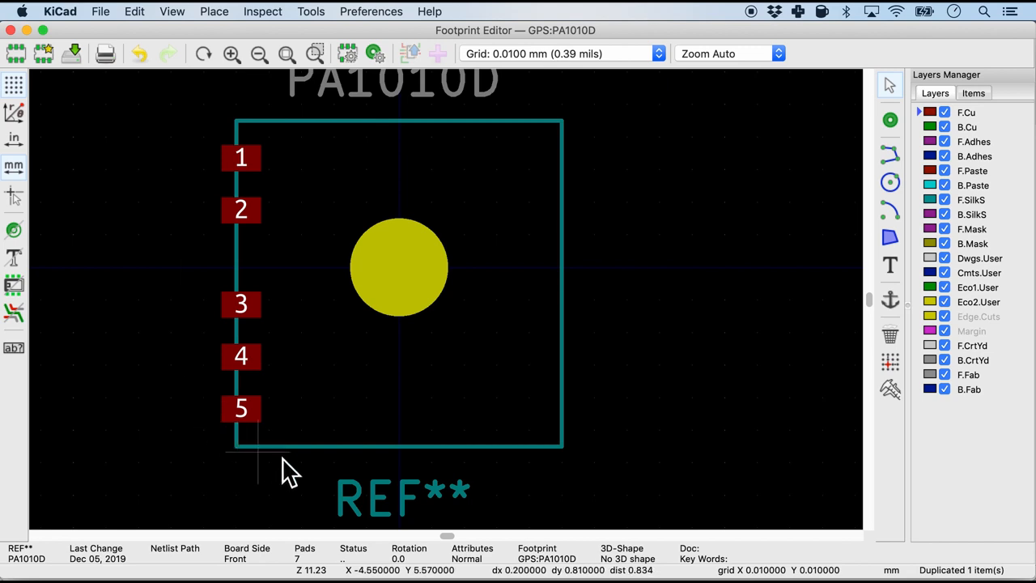
mouse_move(289, 447)
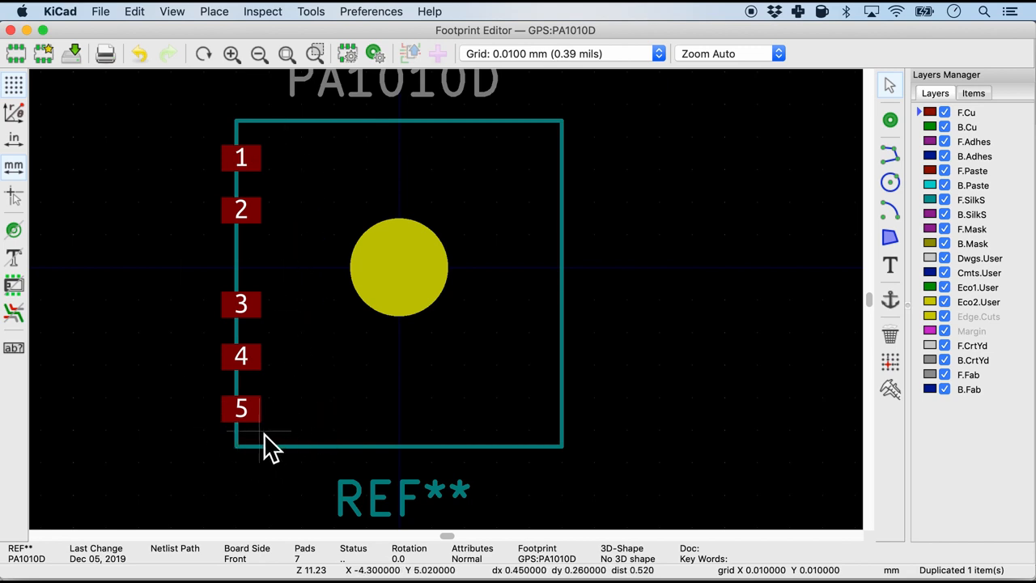
mouse_move(563, 434)
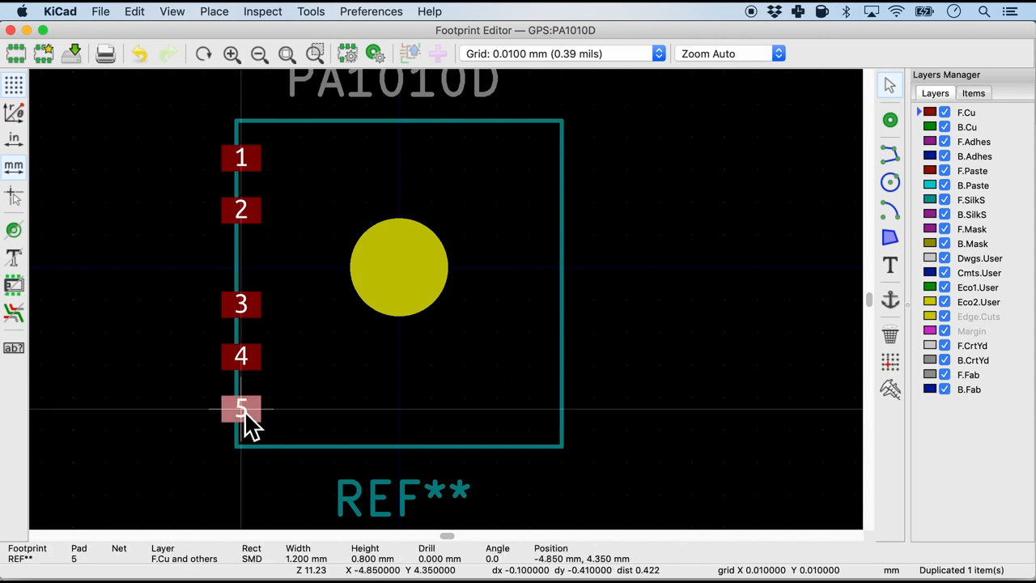
Create pads 6 through 10 on the right edge from duplicates, renumbered with a positive X position.
double_click(241, 408)
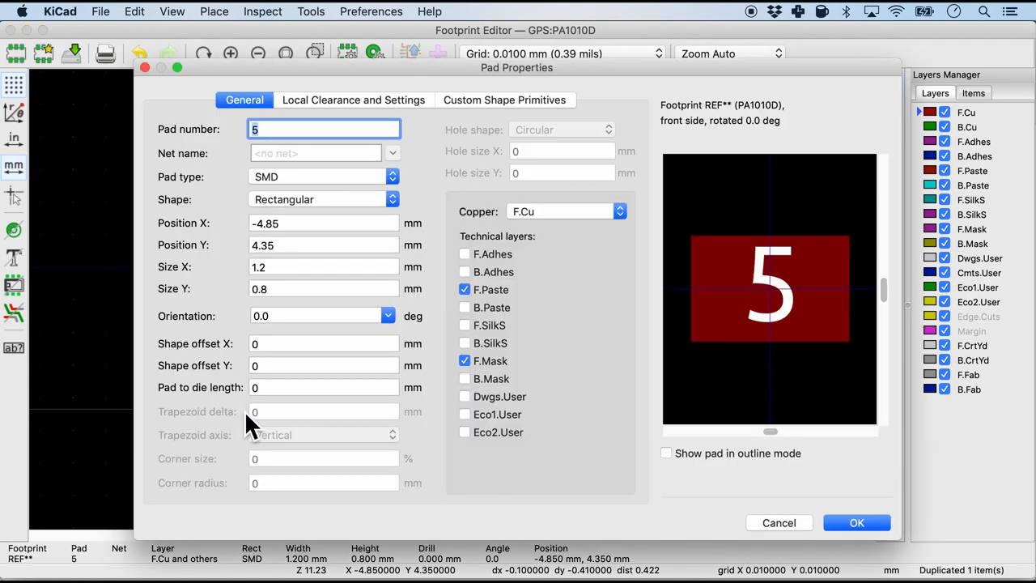
text(6)
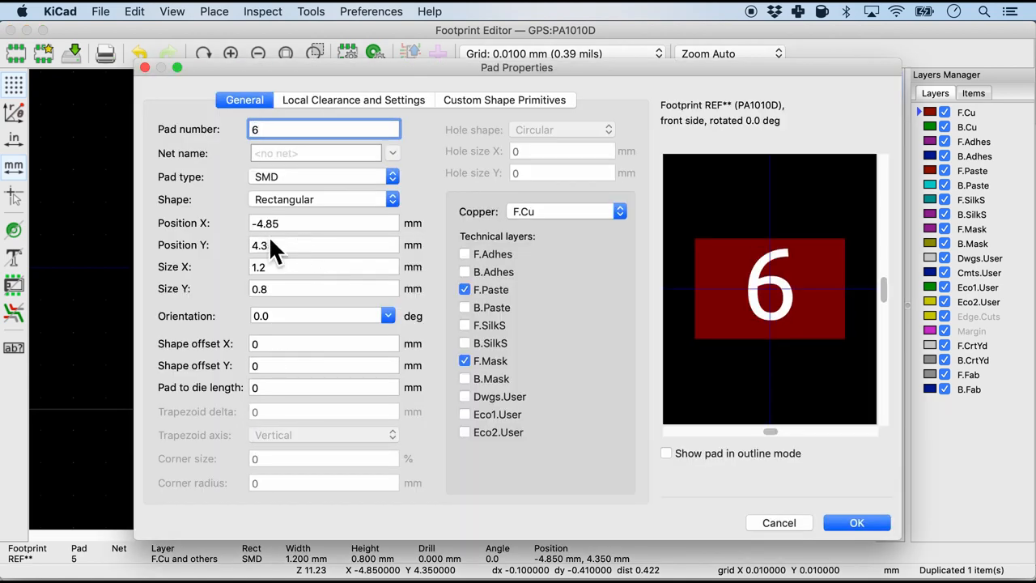
click(324, 223)
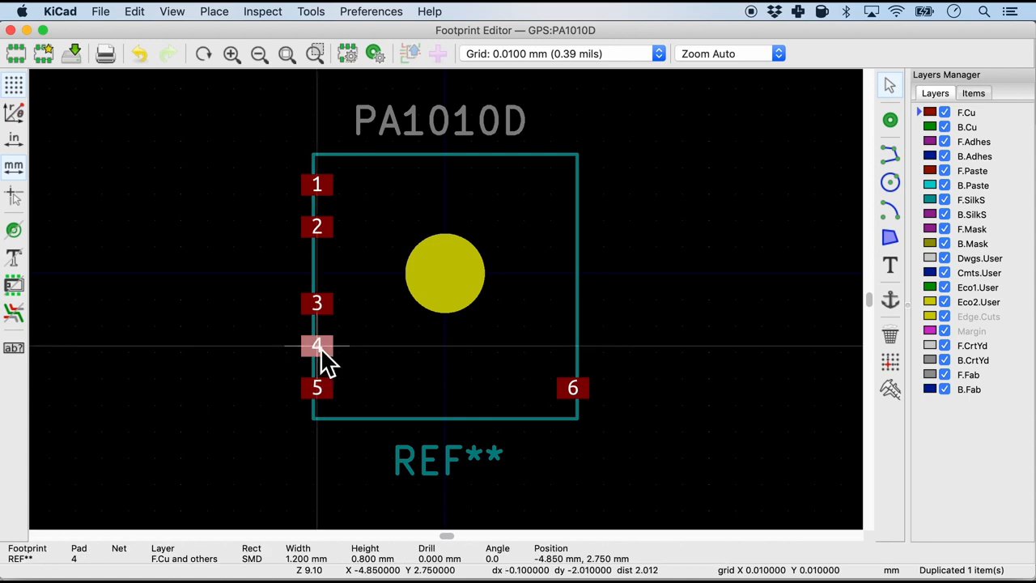
double_click(317, 347)
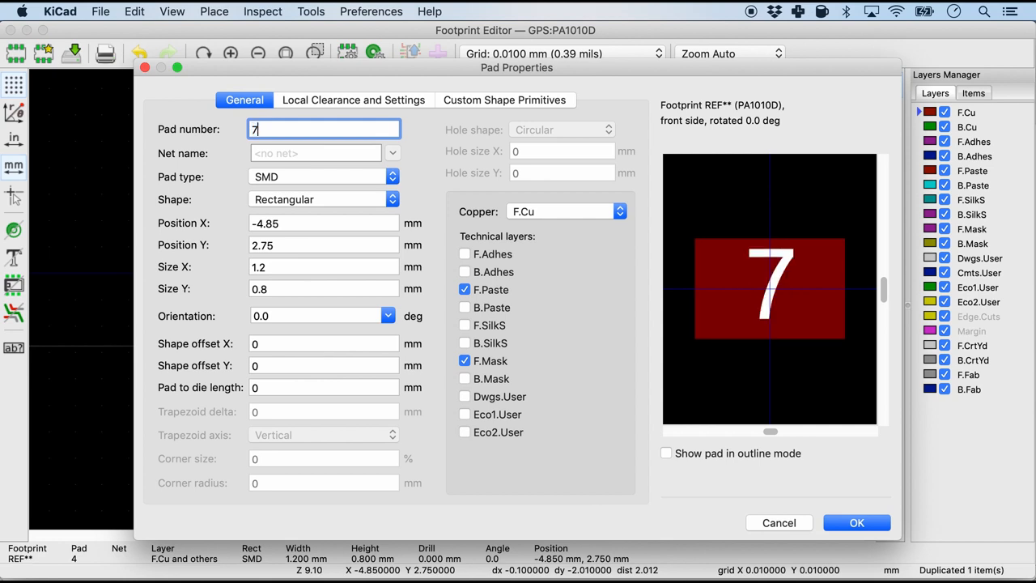
click(856, 521)
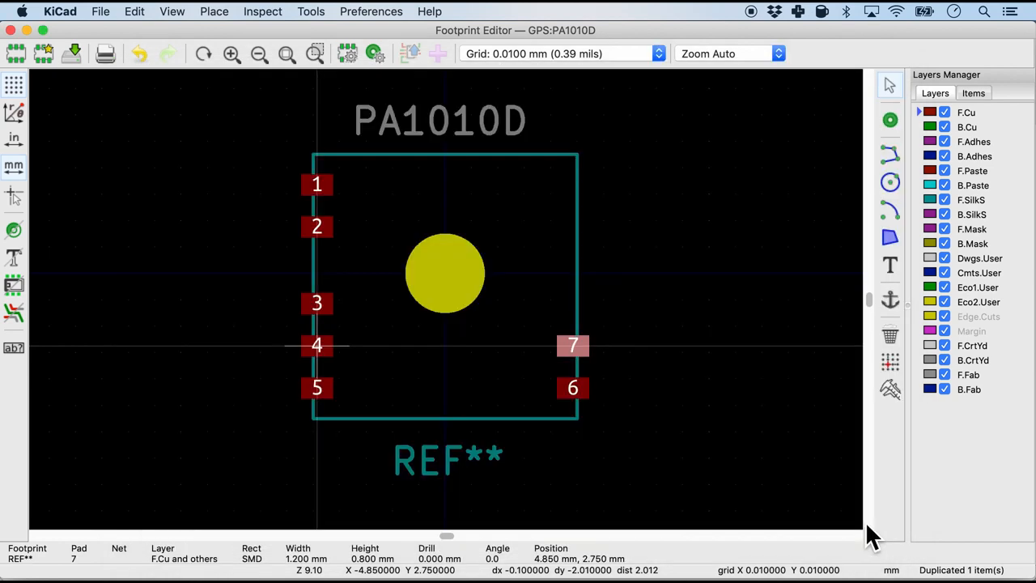
double_click(573, 347)
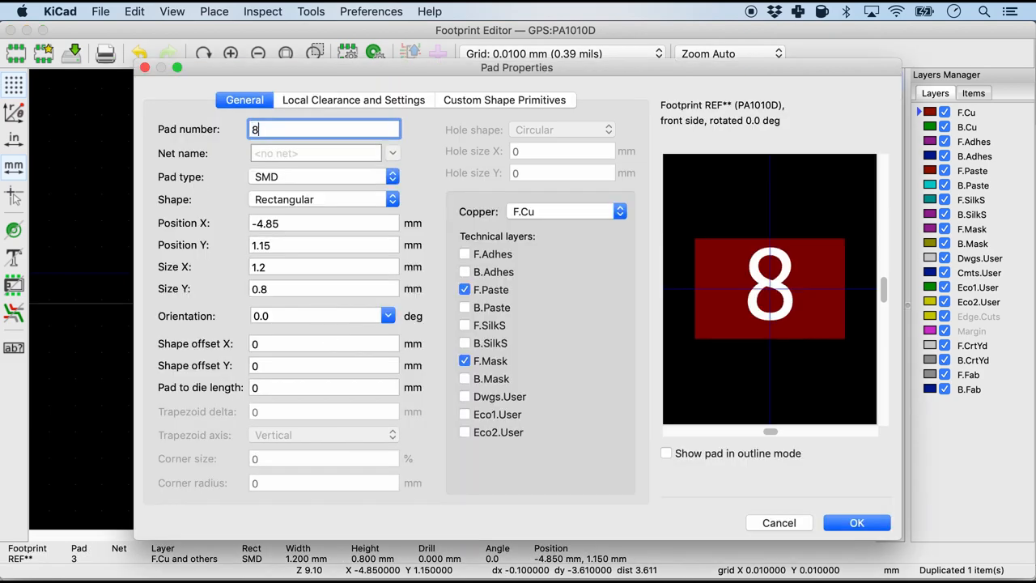
click(856, 521)
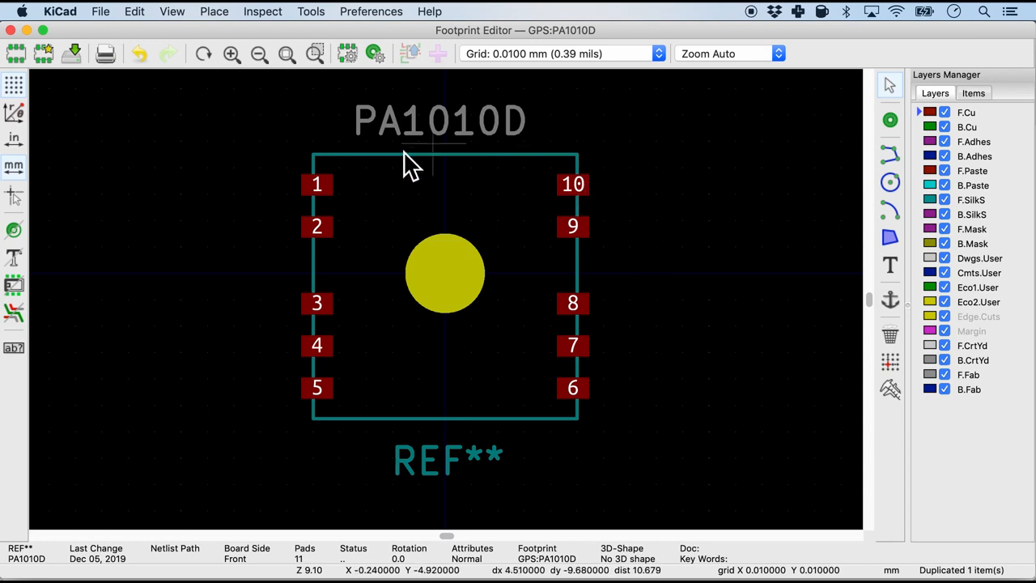
mouse_move(640, 340)
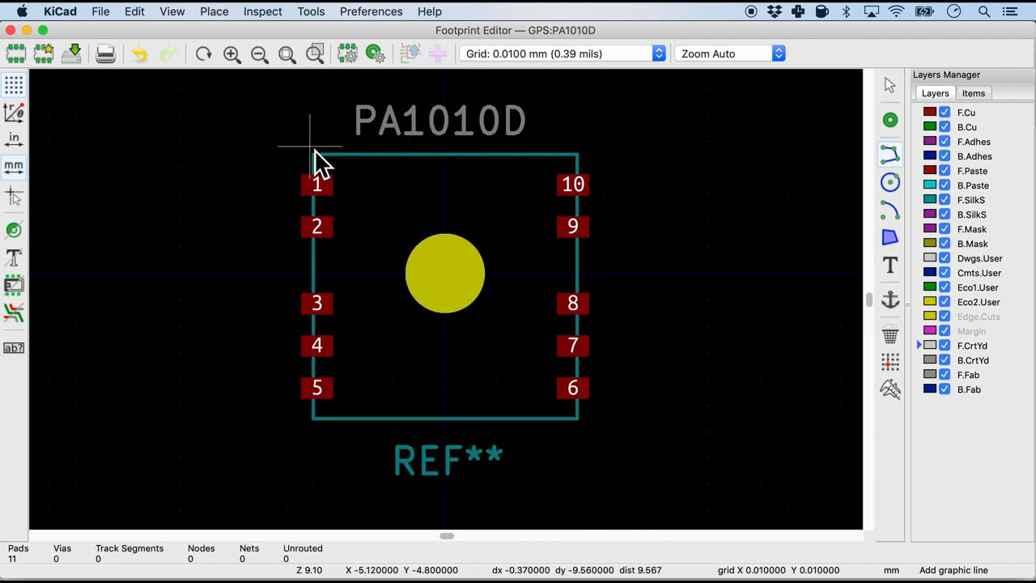
mouse_move(462, 195)
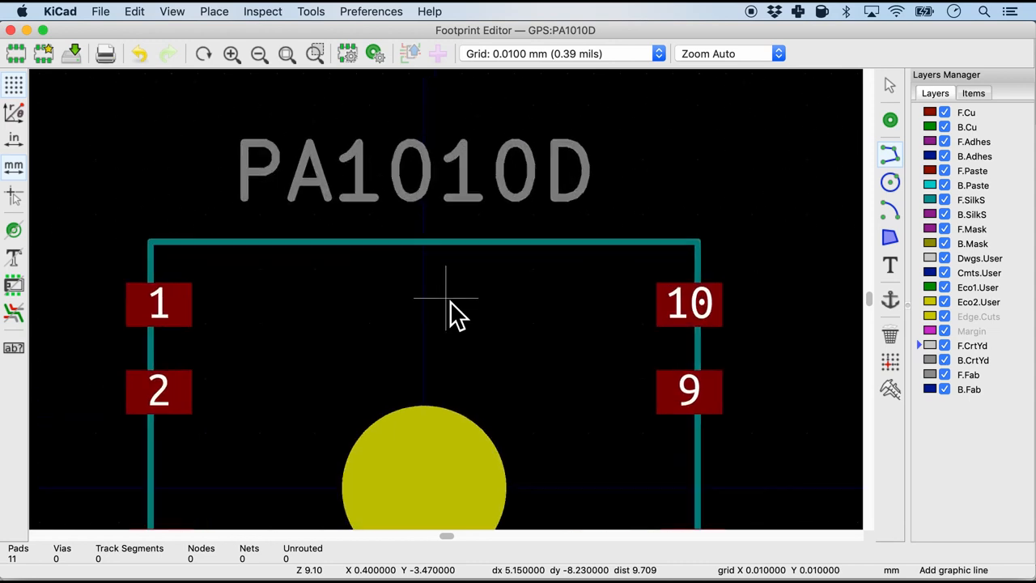
Start a rectangular graphic line on the F.CrtYd layer around the ten pads.
click(557, 54)
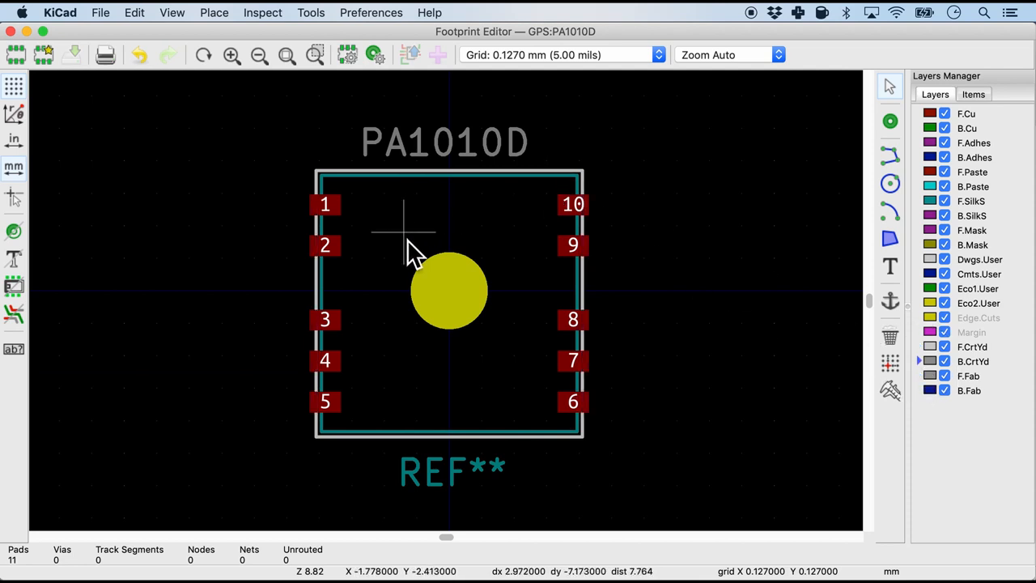
mouse_move(408, 284)
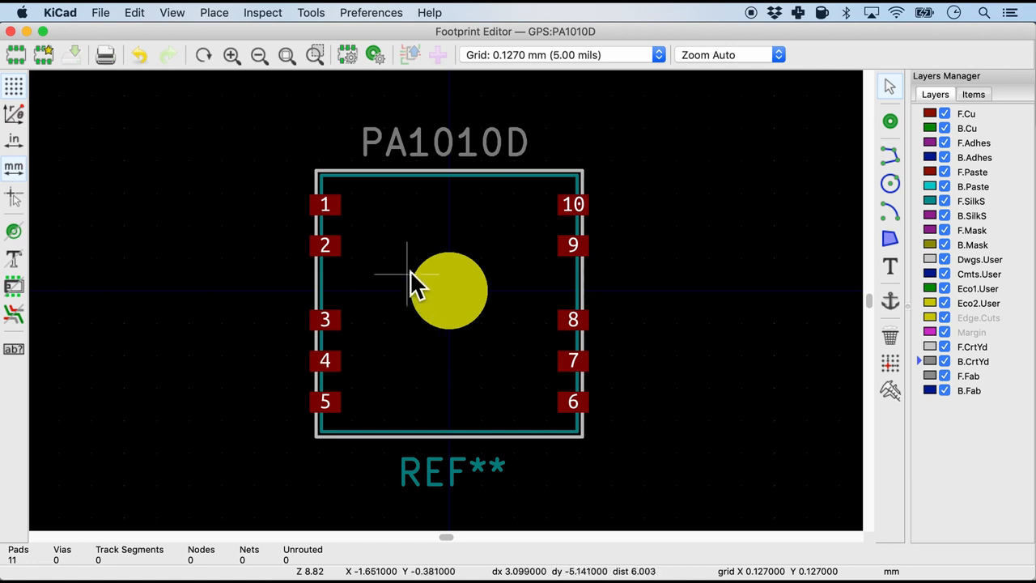
mouse_move(397, 311)
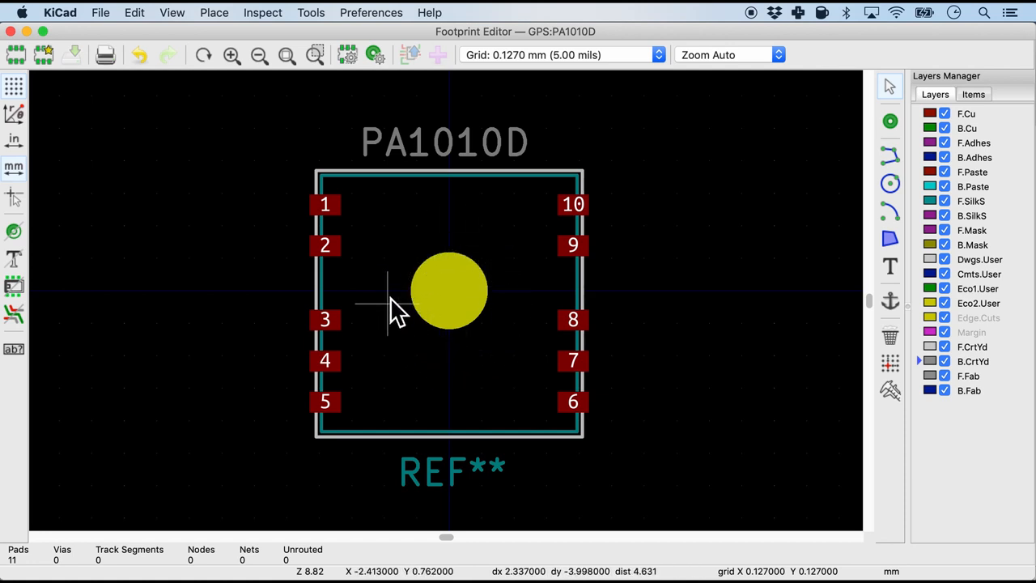
mouse_move(515, 324)
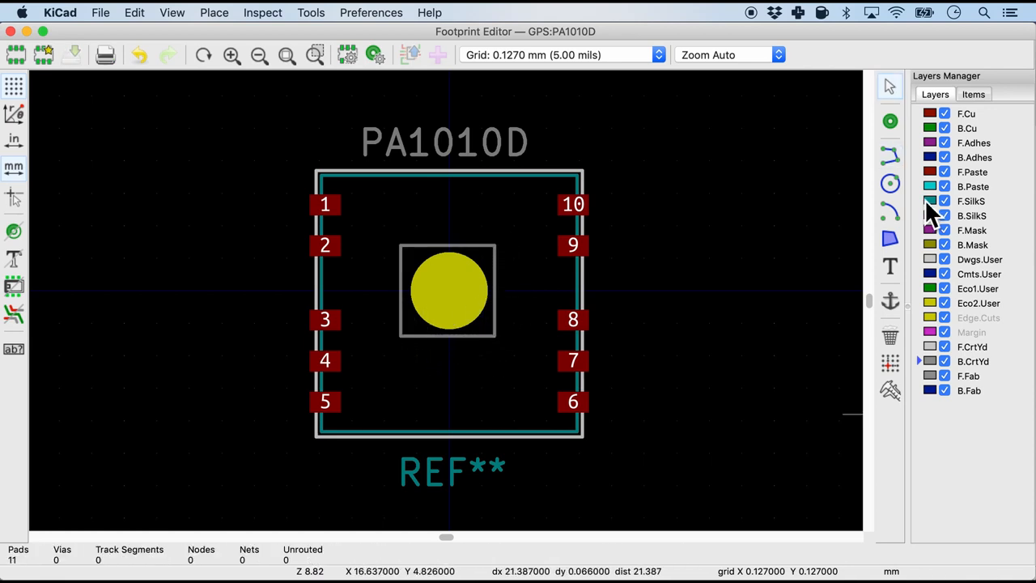
Begin a '1' text label on F.SilkS beside pad 1 of the PA1010D footprint.
click(971, 201)
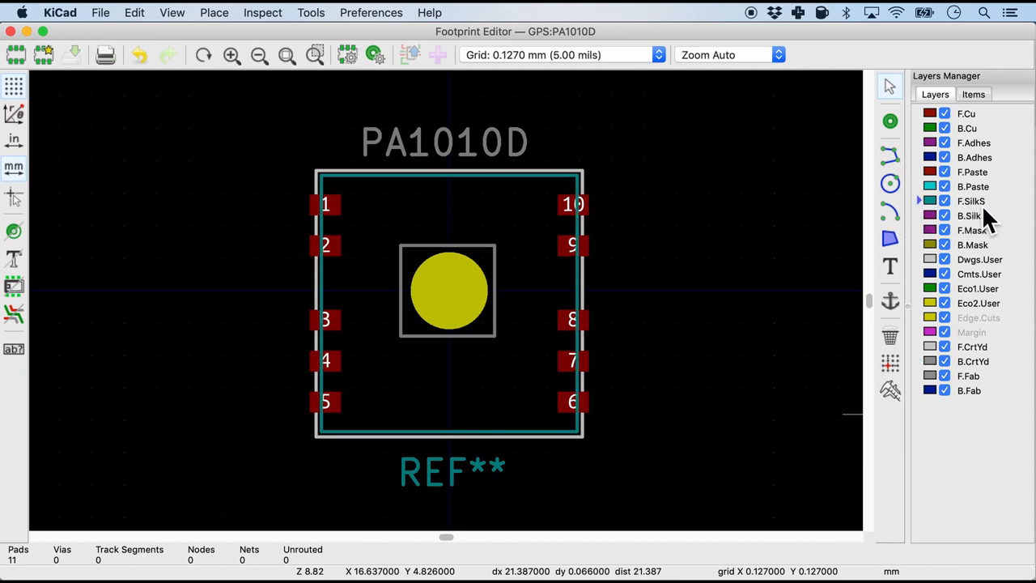
mouse_move(369, 219)
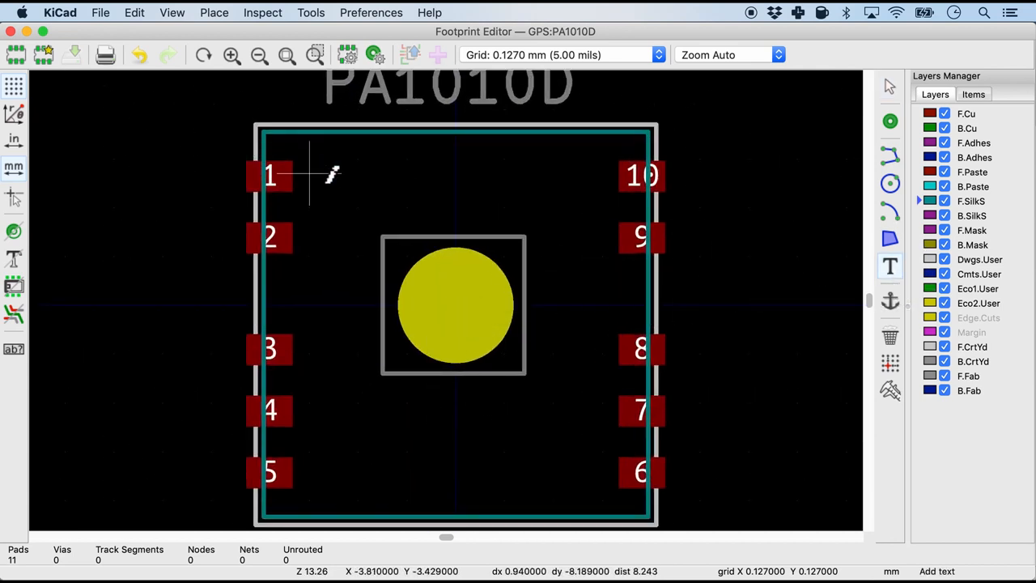
double_click(332, 175)
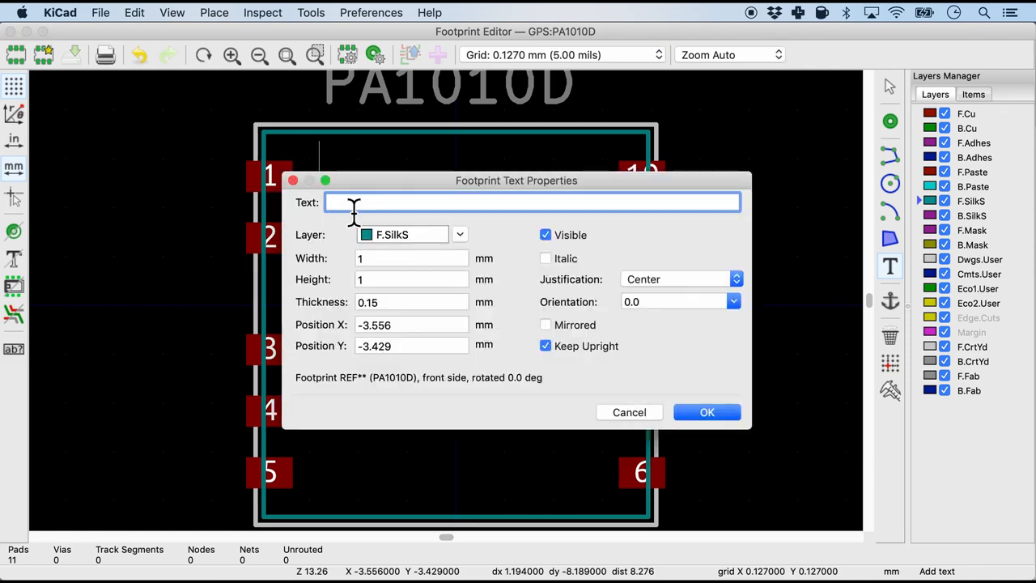
click(705, 412)
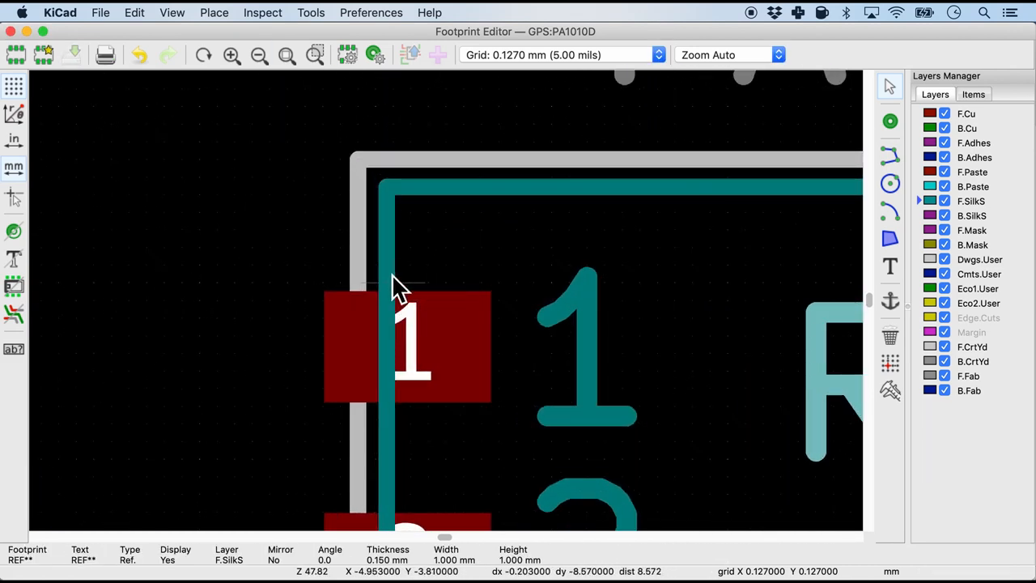
mouse_move(466, 372)
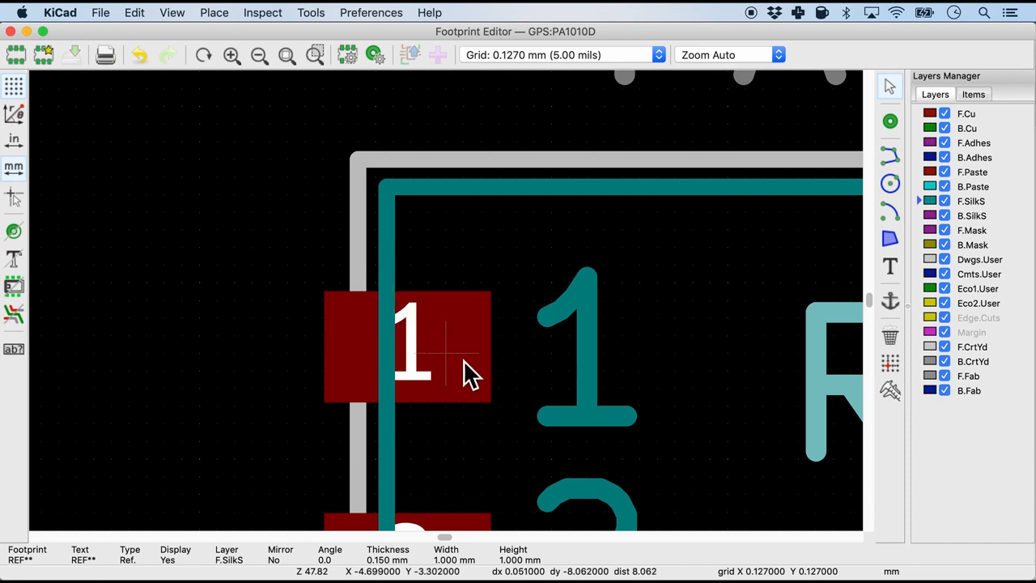
mouse_move(477, 385)
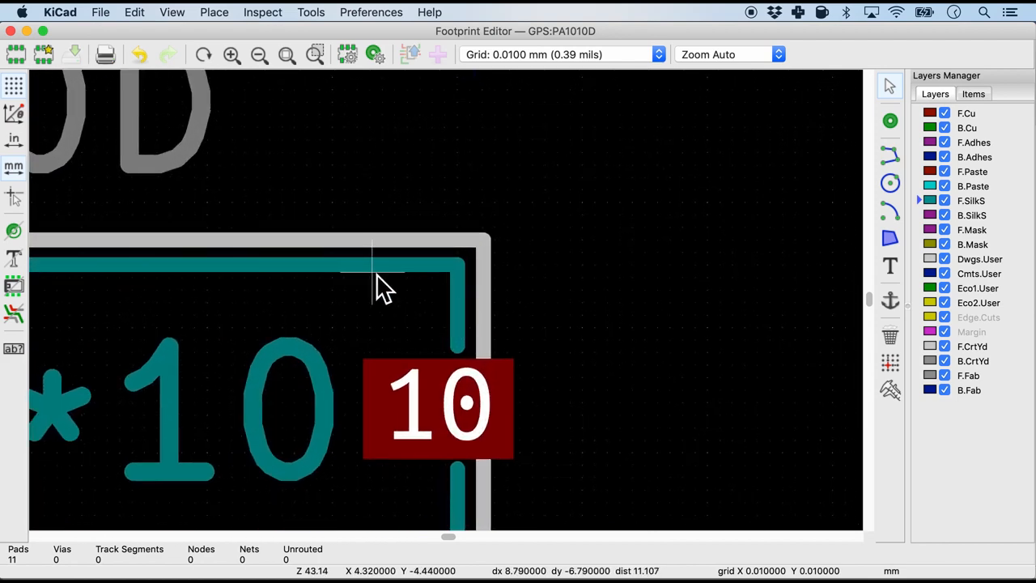
Switch to the Add Graphic Line tool for drawing silkscreen markings.
click(890, 154)
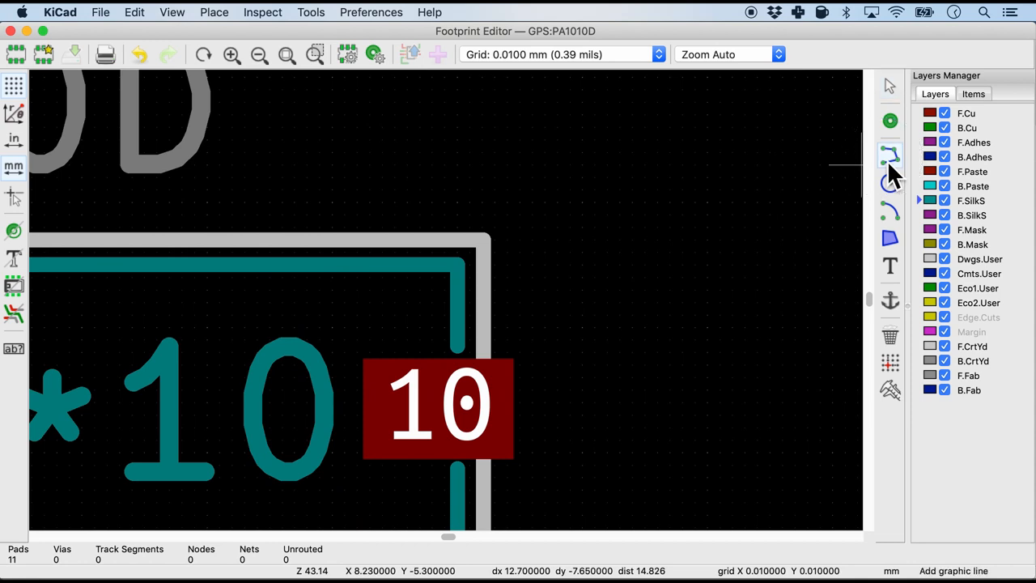